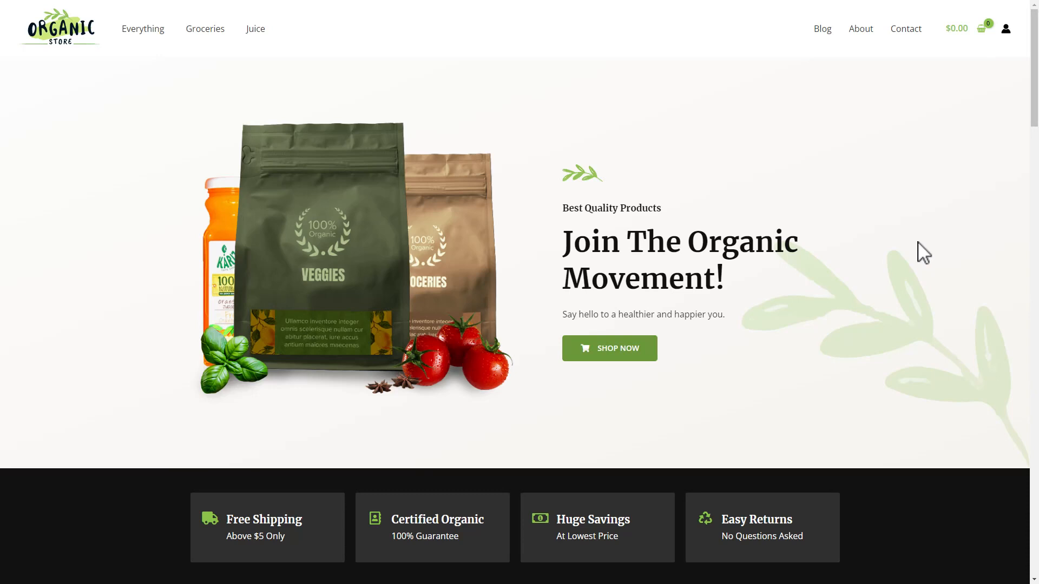
Scroll the Organic Store homepage, then visit the About Us page and the Blog.
{"action": "scroll", "scroll_direction": "down", "scroll_amount": 3}
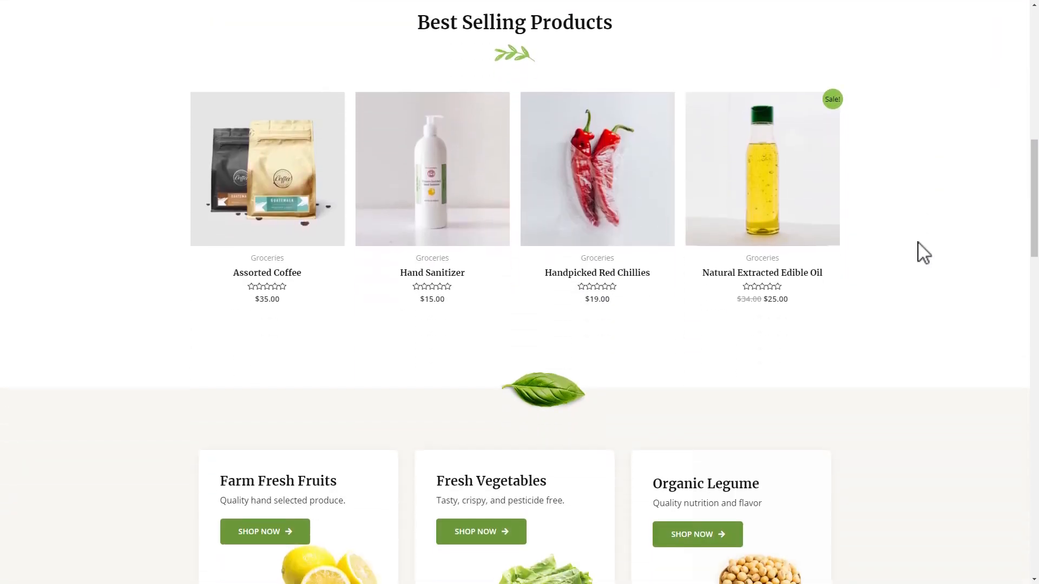
{"action": "scroll", "scroll_direction": "down", "scroll_amount": 3}
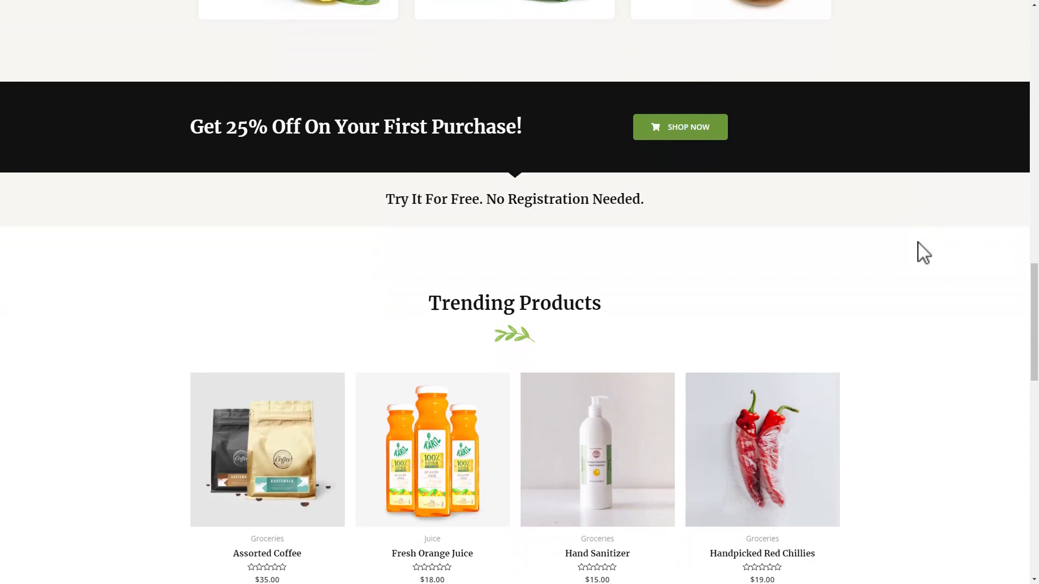
{"action": "scroll", "scroll_direction": "down", "scroll_amount": 3}
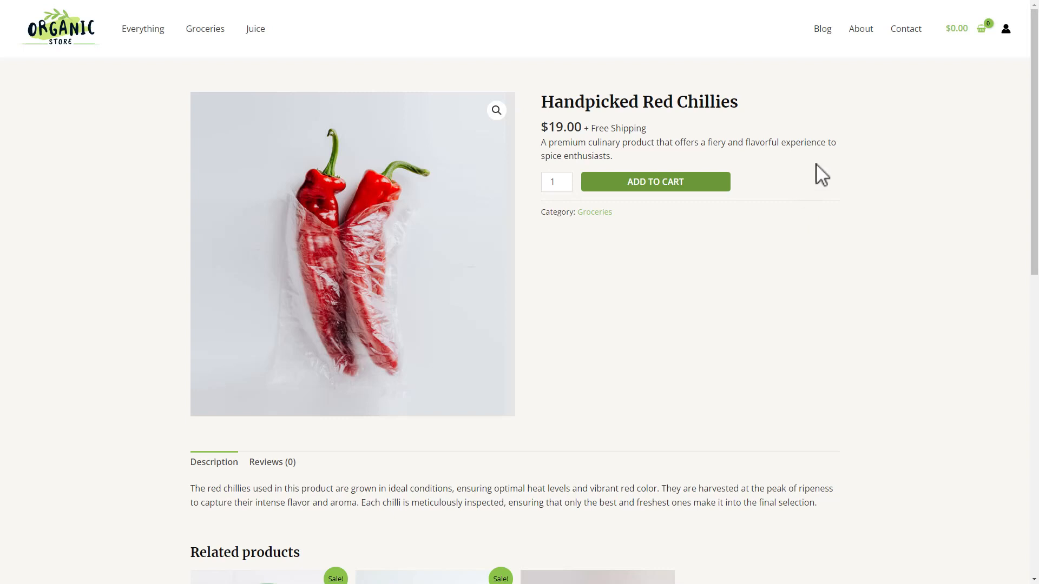
{"action": "left_click", "coordinate": [860, 29]}
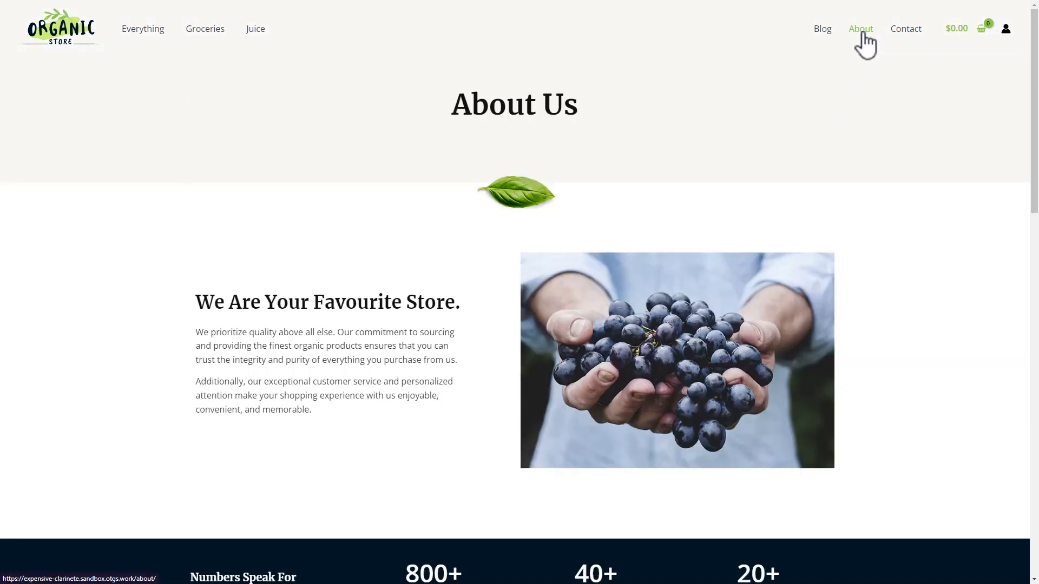
{"action": "left_click", "coordinate": [821, 28]}
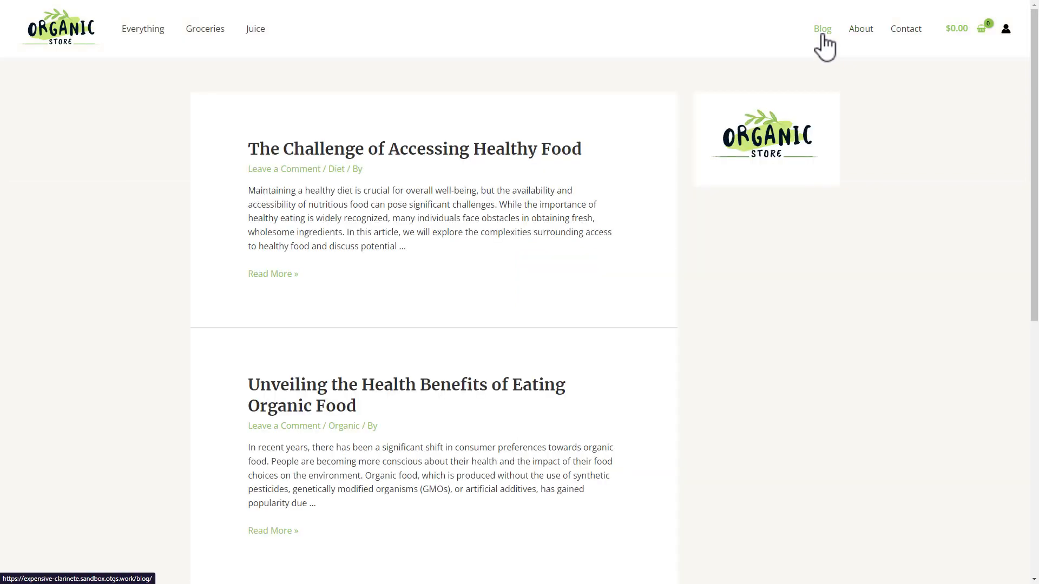
{"action": "left_click", "coordinate": [821, 28]}
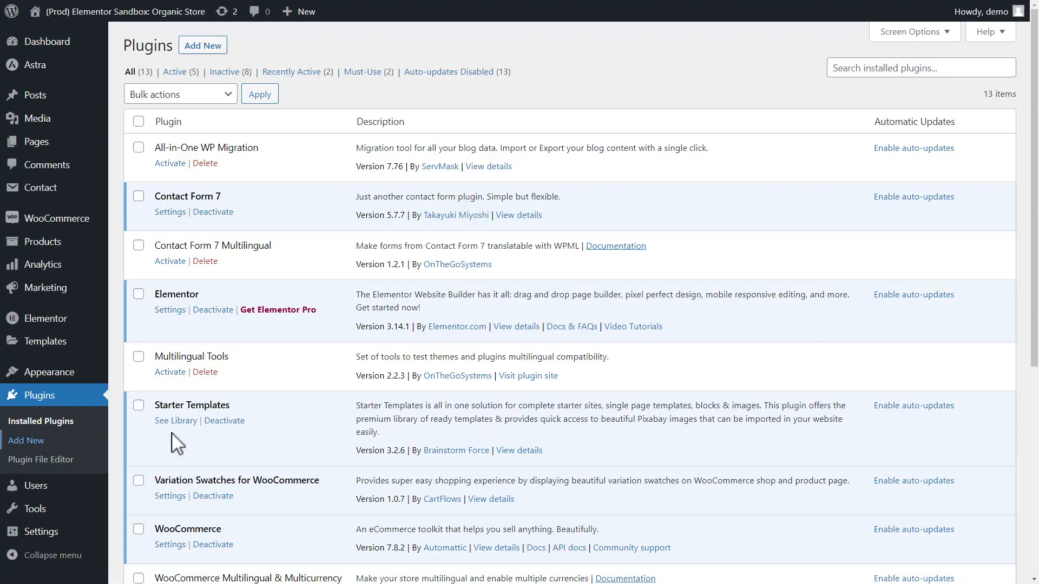
Activate WPML Multilingual CMS on Installed Plugins and launch the Configure WPML wizard.
{"action": "scroll", "scroll_direction": "down", "scroll_amount": 3}
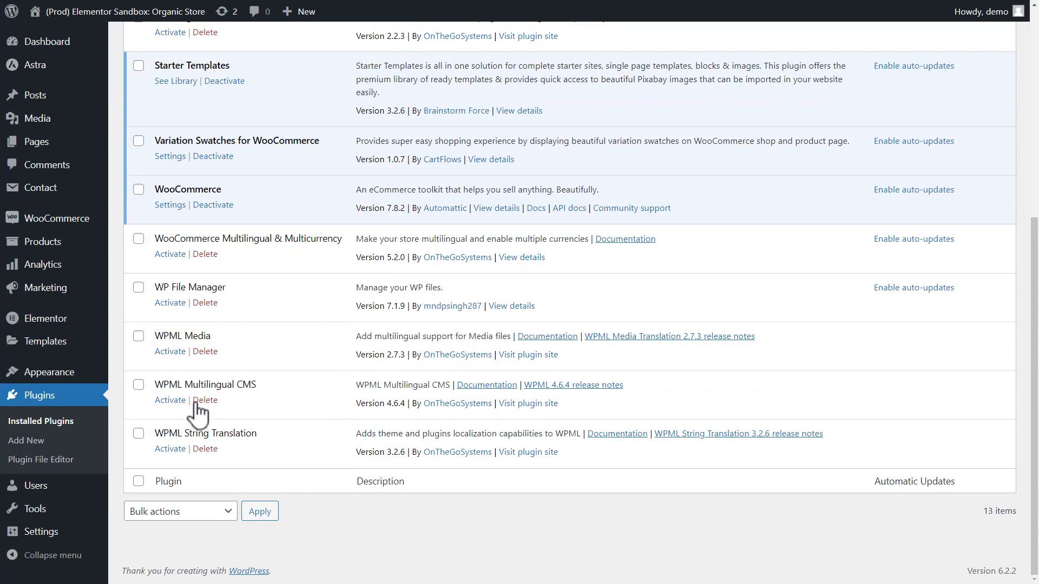
{"action": "left_click", "coordinate": [170, 399]}
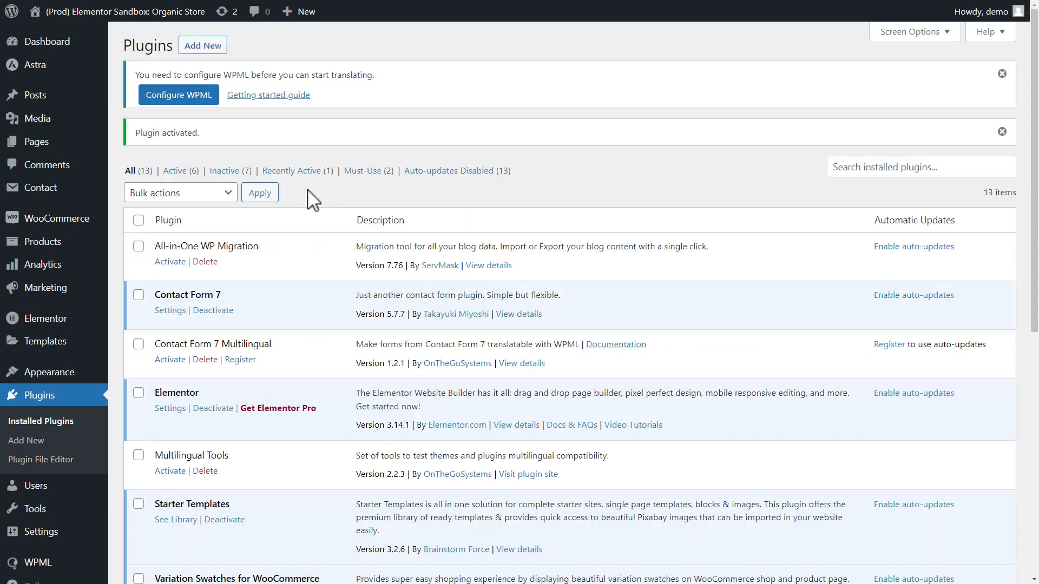
{"action": "left_click", "coordinate": [178, 95]}
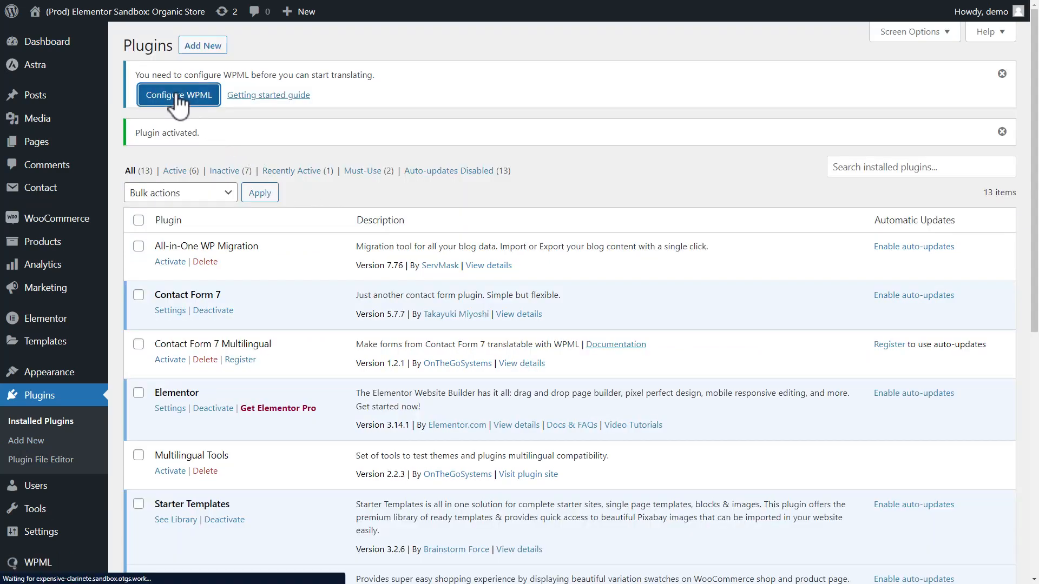
{"action": "left_click", "coordinate": [177, 95]}
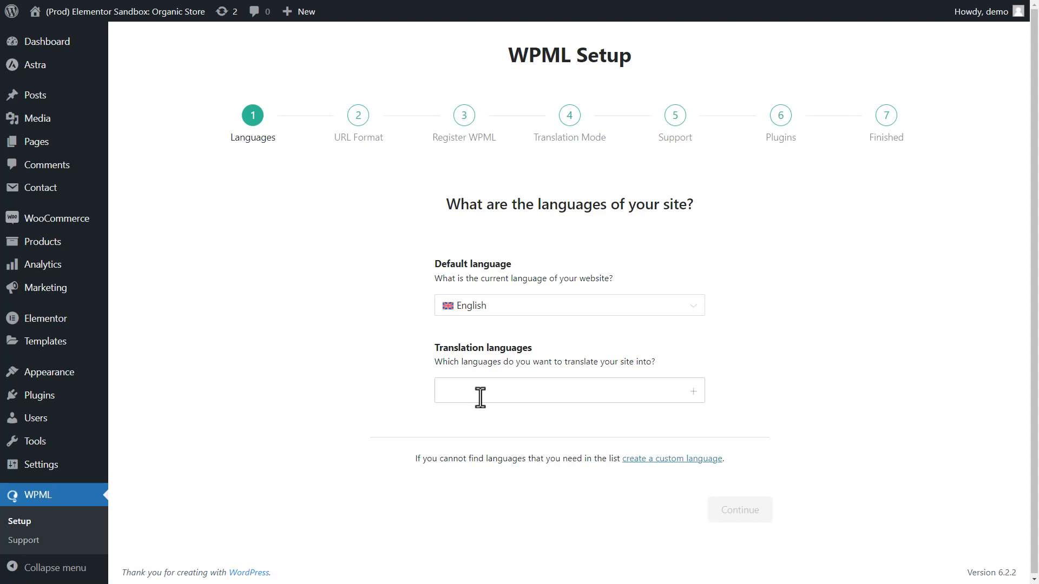
Add Spanish alongside English and keep 'Different languages in directories' as URL format.
{"action": "type", "text": "span"}
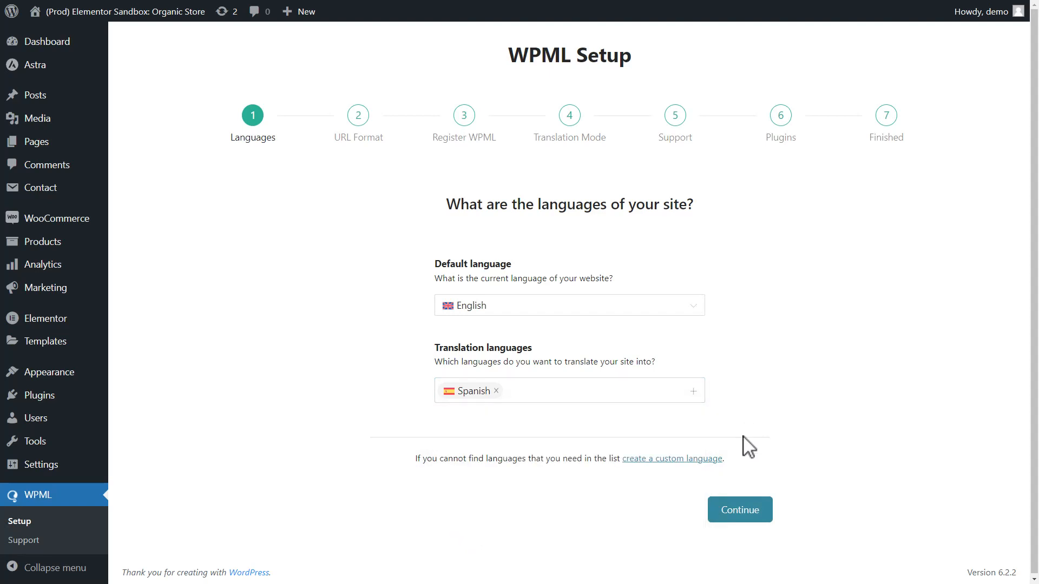
{"action": "left_click", "coordinate": [738, 510]}
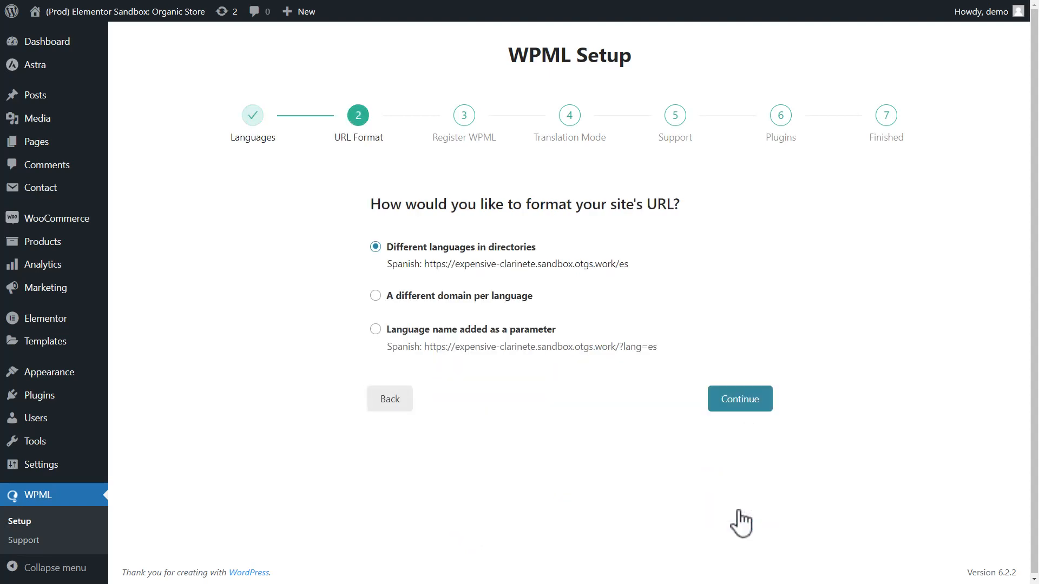
{"action": "left_click", "coordinate": [740, 399]}
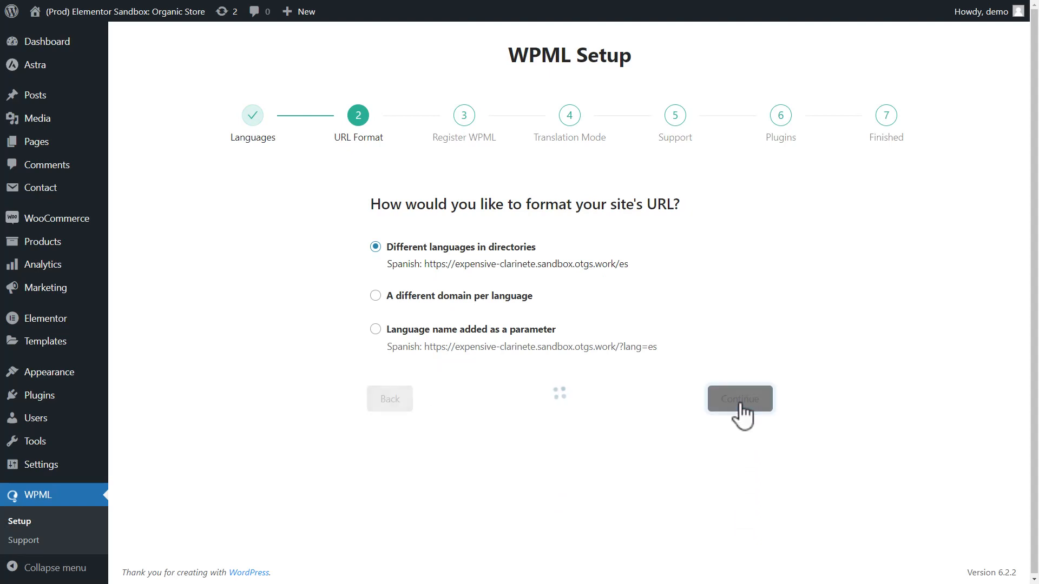
{"action": "left_click", "coordinate": [739, 398]}
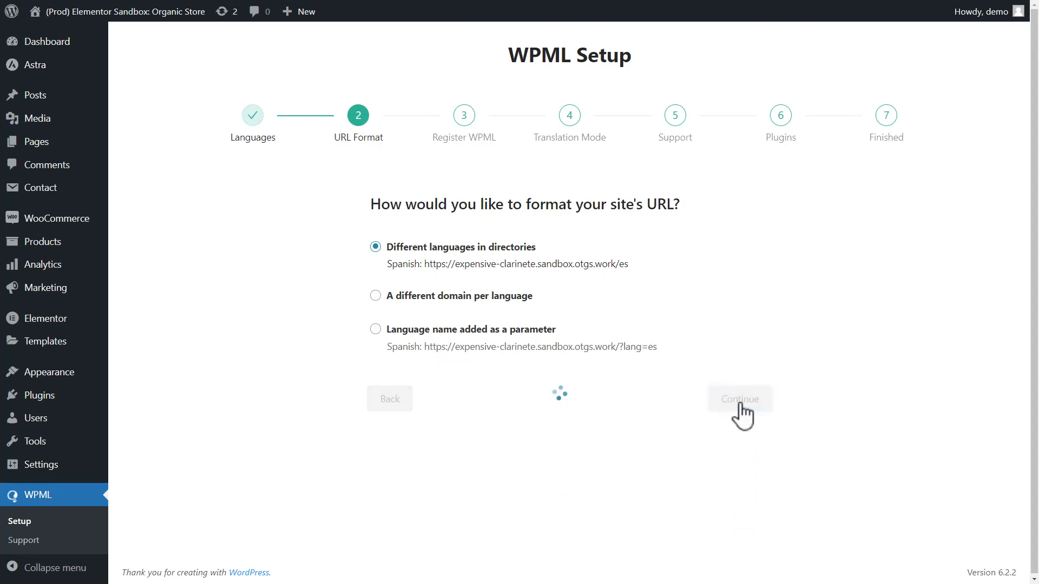
{"action": "left_click", "coordinate": [739, 398]}
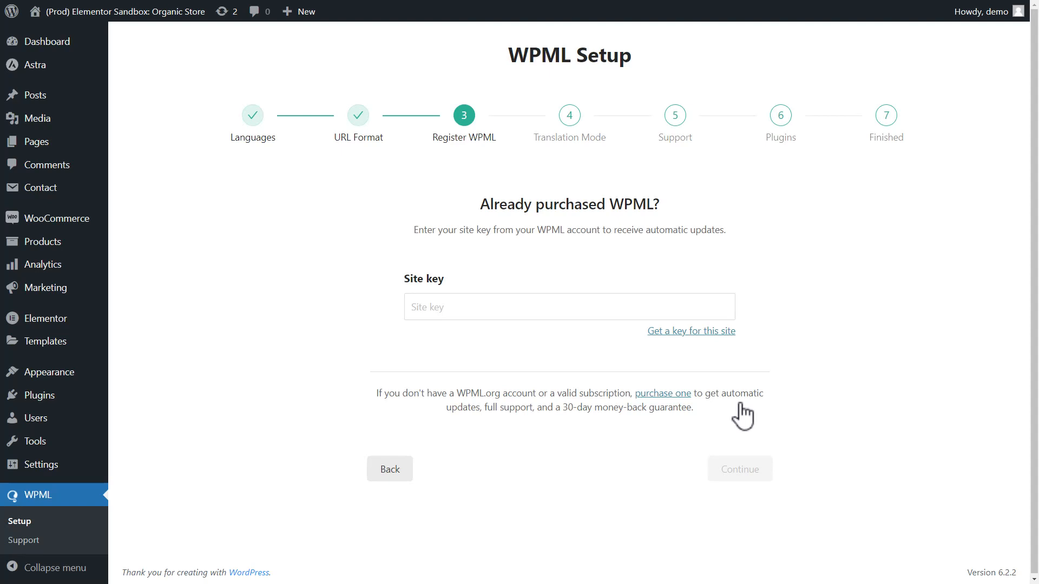
{"action": "mouse_move", "coordinate": [690, 331]}
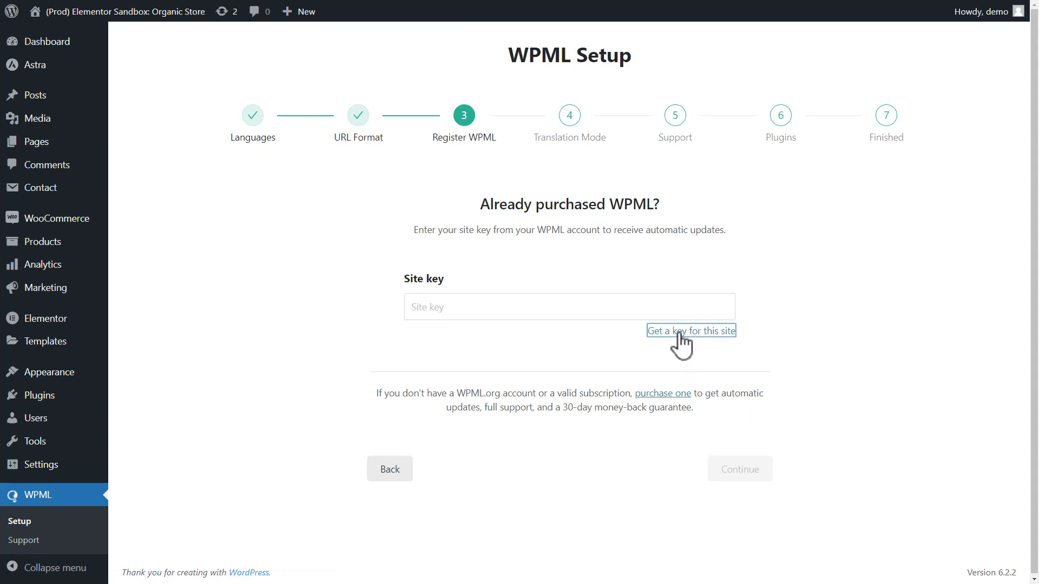
Follow 'Get a key for this site' from the Register WPML step.
{"action": "left_click", "coordinate": [690, 331]}
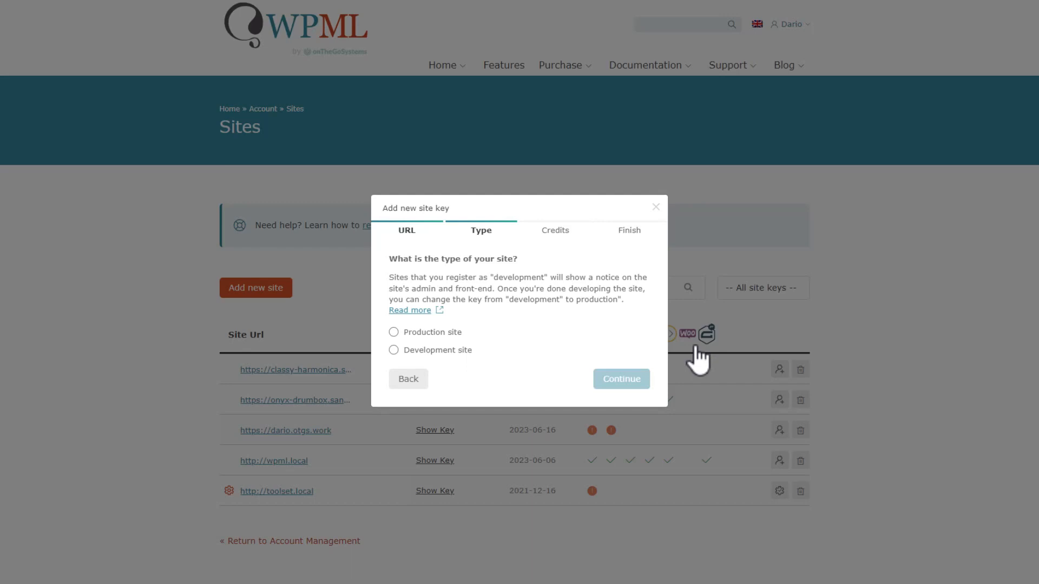
Create a production site key with 10000 automatic translation credits.
{"action": "left_click", "coordinate": [393, 332]}
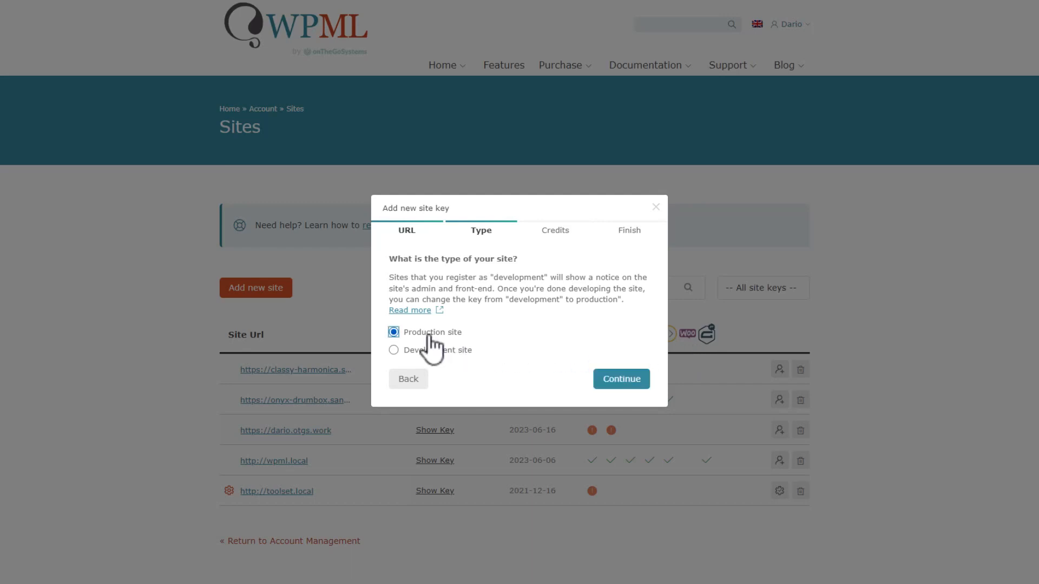
{"action": "left_click", "coordinate": [620, 378]}
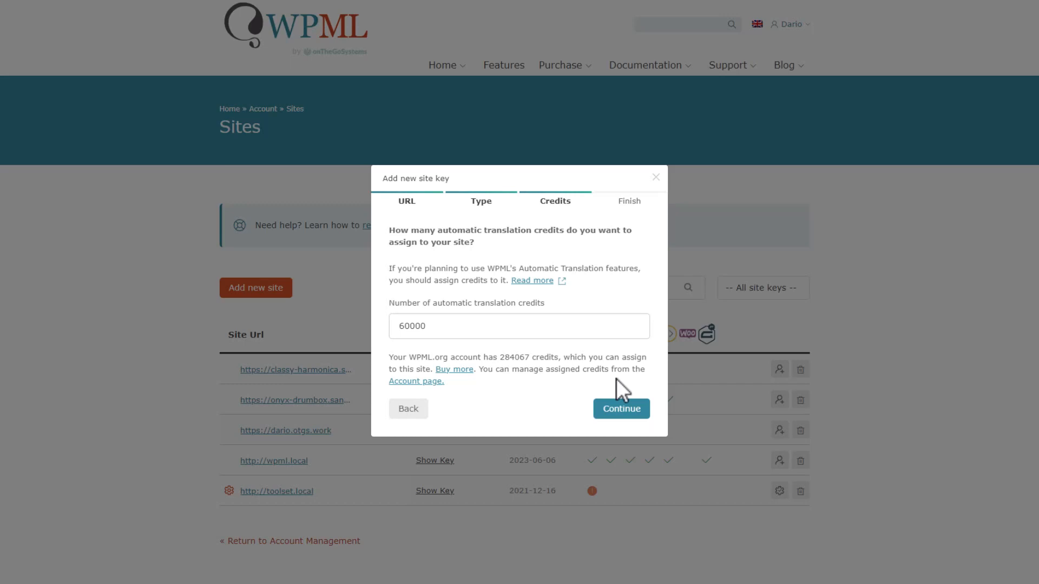
{"action": "left_click", "coordinate": [519, 325]}
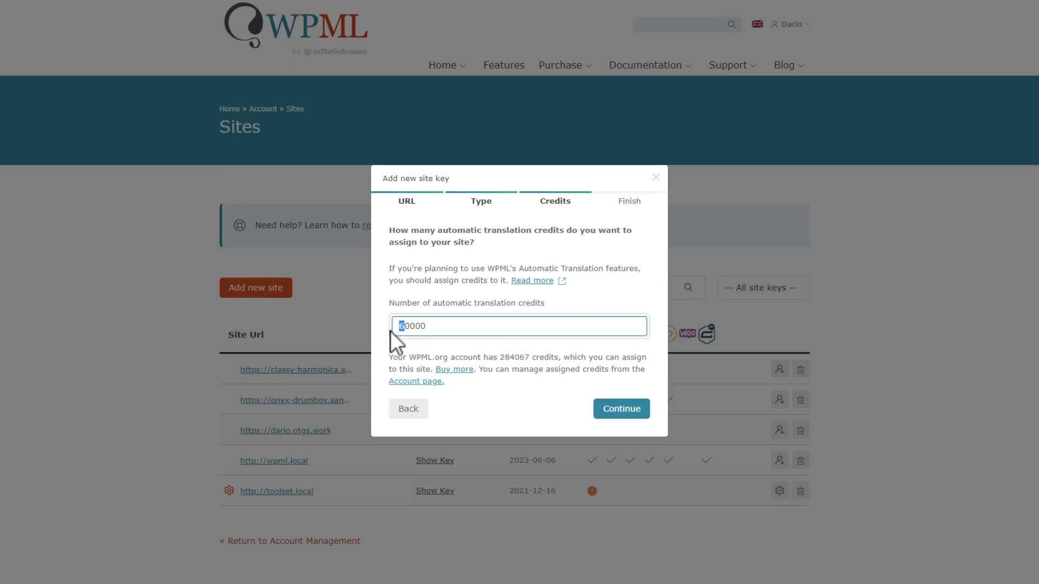
{"action": "type", "text": "10000"}
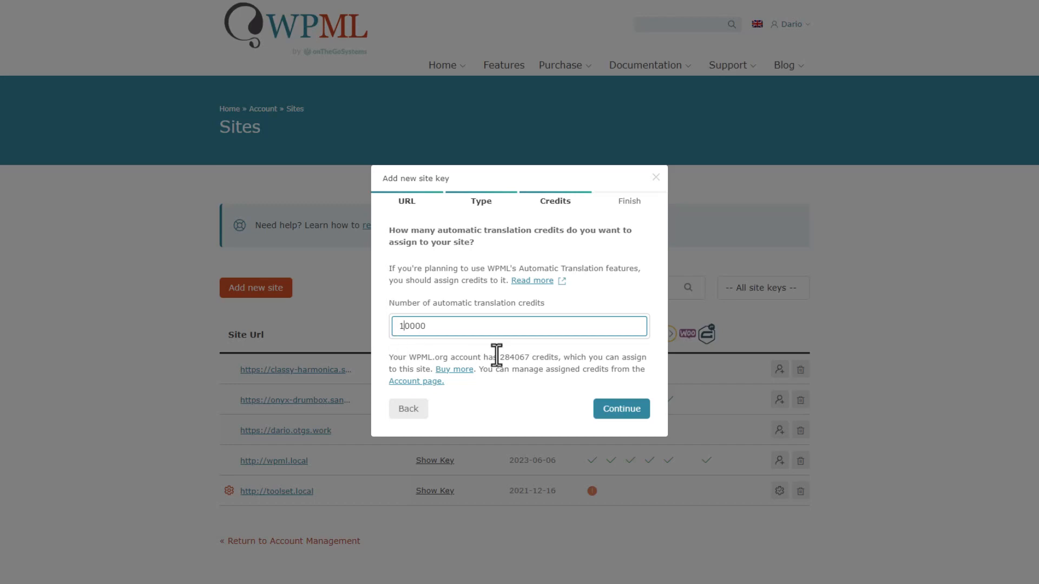
{"action": "left_click", "coordinate": [619, 409]}
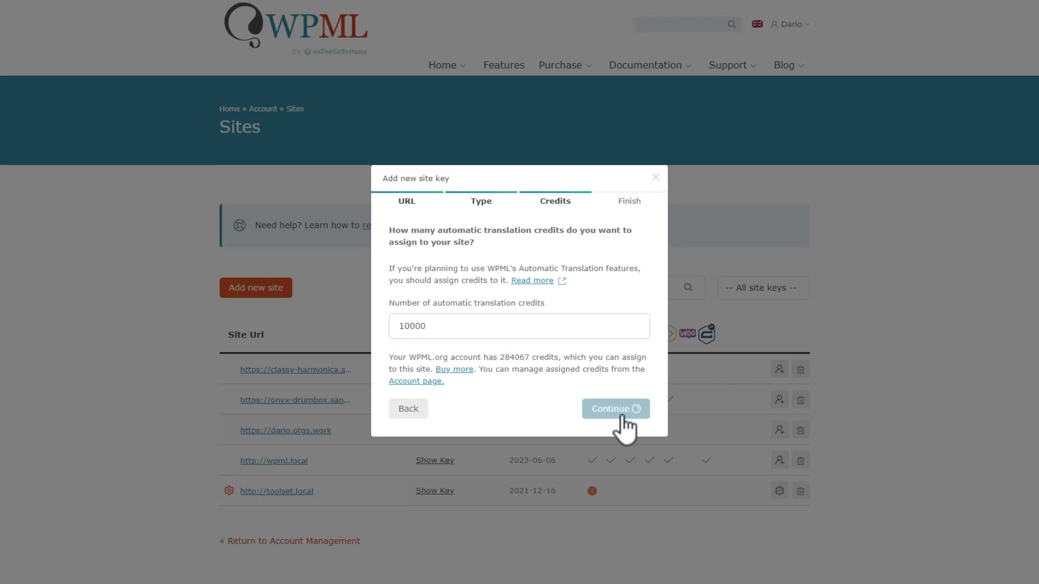
{"action": "left_click", "coordinate": [614, 409]}
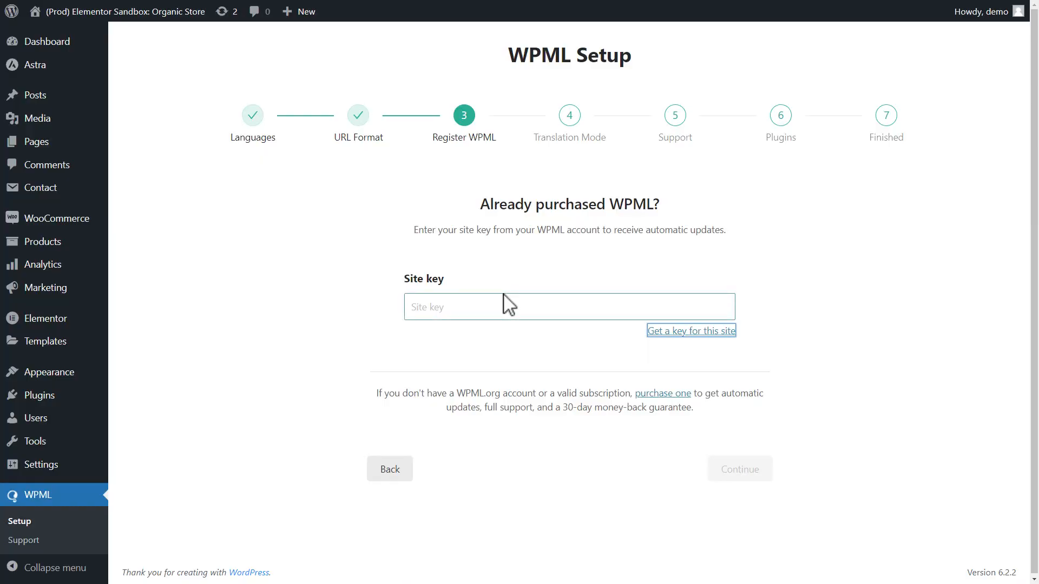
{"action": "left_click", "coordinate": [567, 306]}
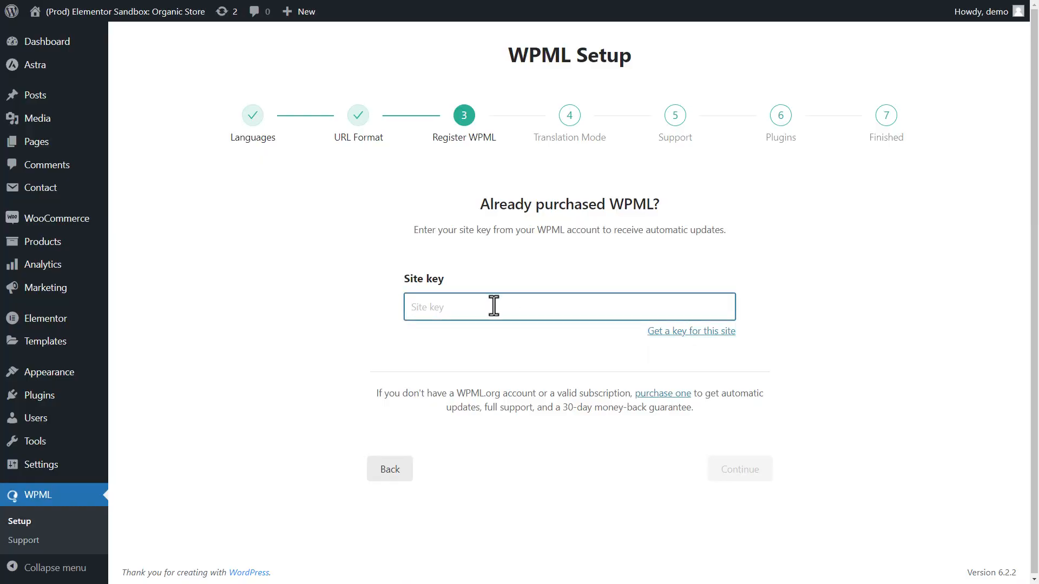
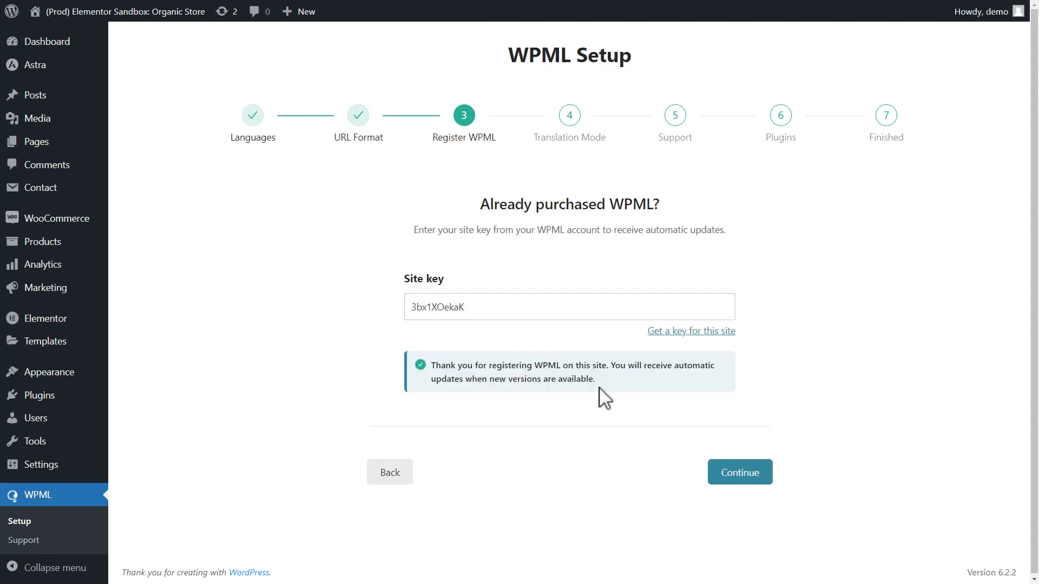
{"action": "left_click", "coordinate": [739, 471]}
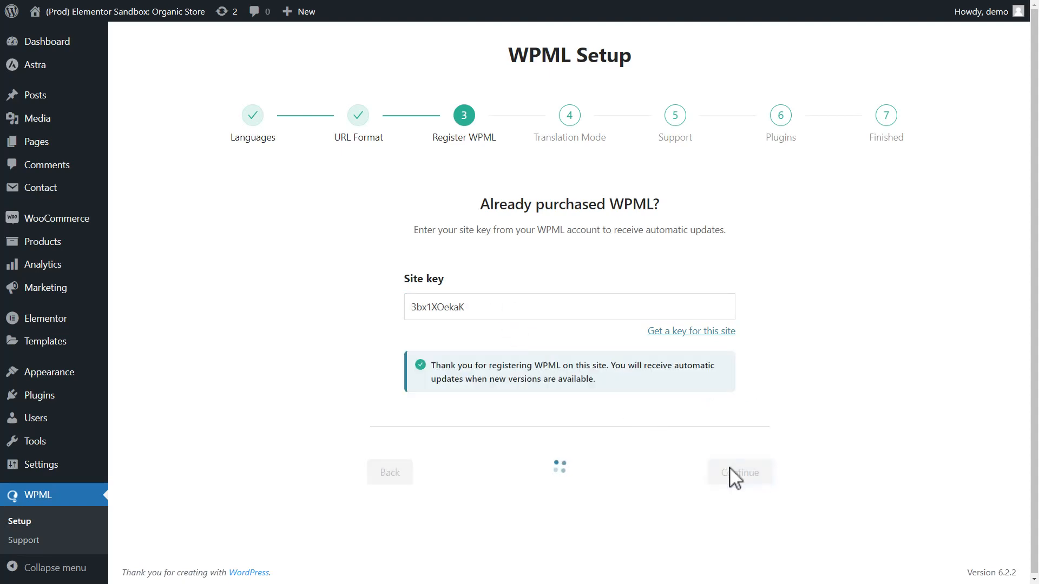
{"action": "left_click", "coordinate": [740, 471]}
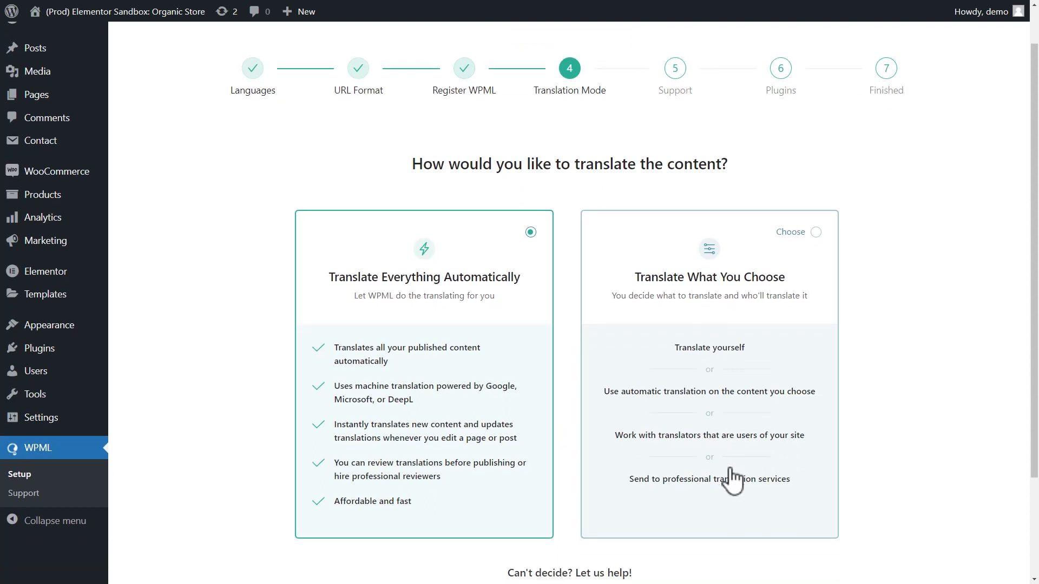
Confirm 'Translate Everything Automatically' as the translation mode.
{"action": "scroll", "scroll_direction": "down", "scroll_amount": 3}
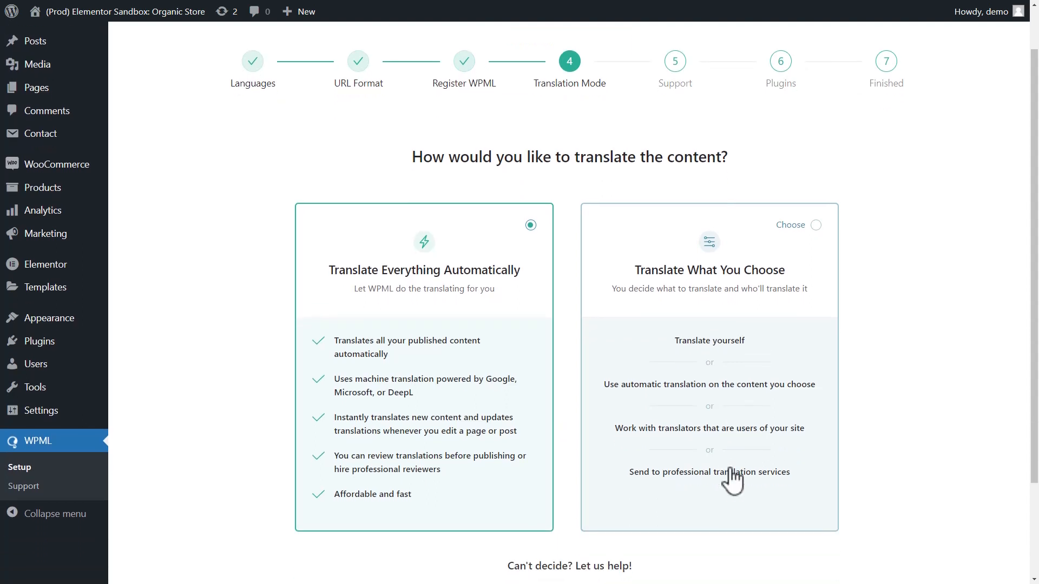
{"action": "scroll", "scroll_direction": "down", "scroll_amount": 3}
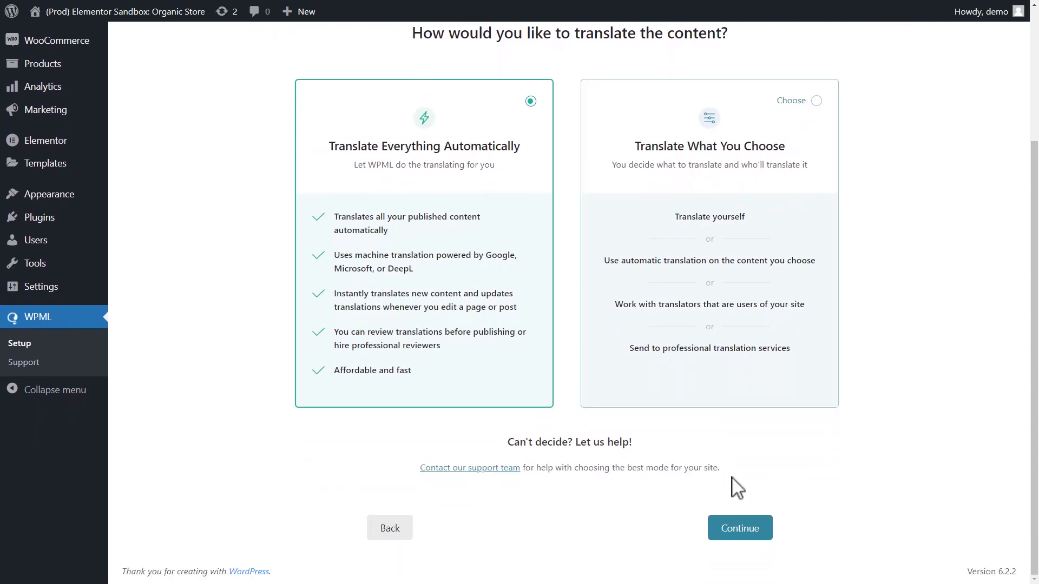
{"action": "left_click", "coordinate": [738, 528]}
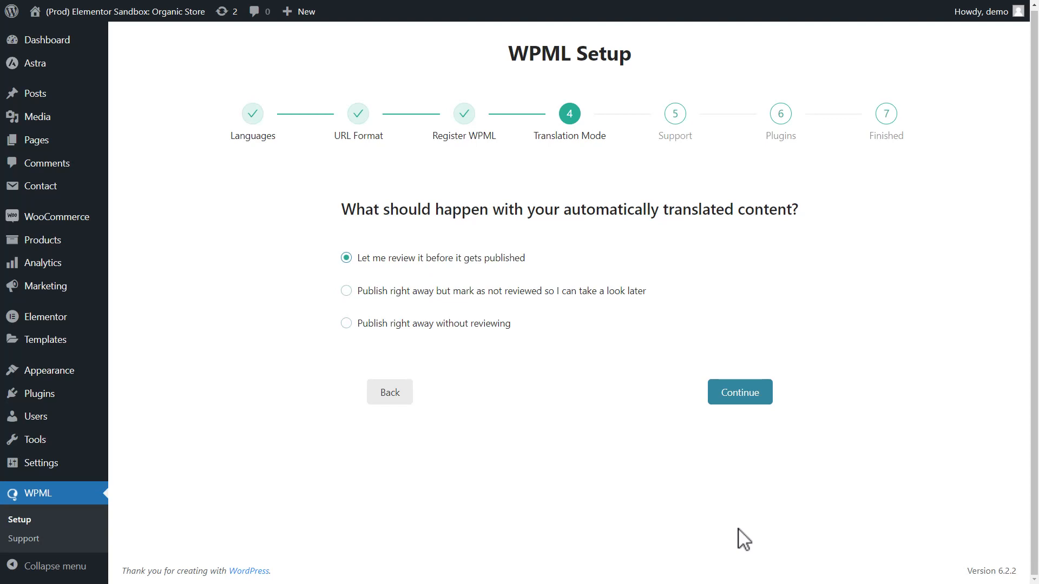
Choose to publish translations right away, marked as not reviewed.
{"action": "left_click", "coordinate": [740, 392]}
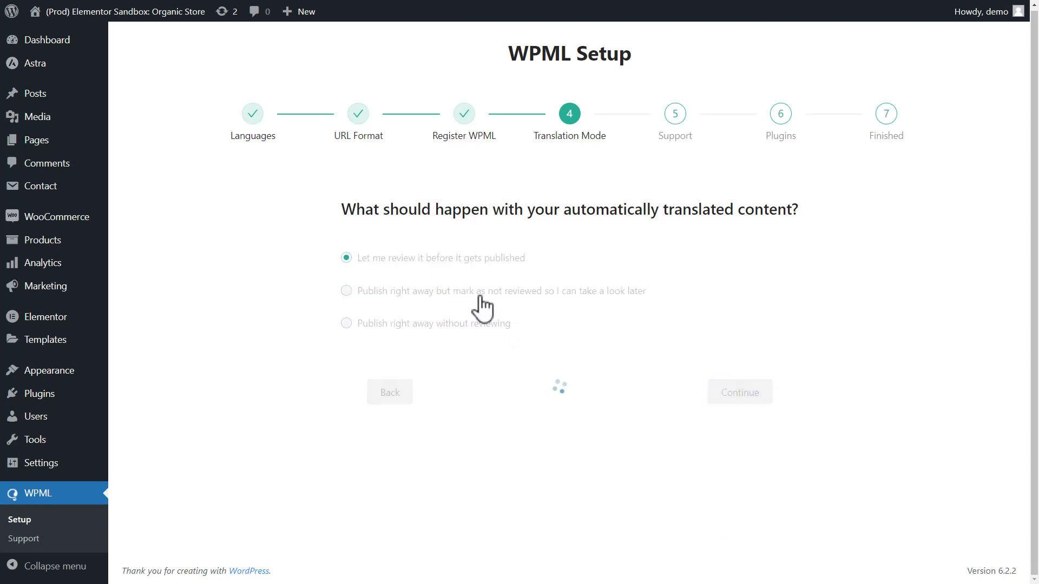
{"action": "left_click", "coordinate": [345, 291]}
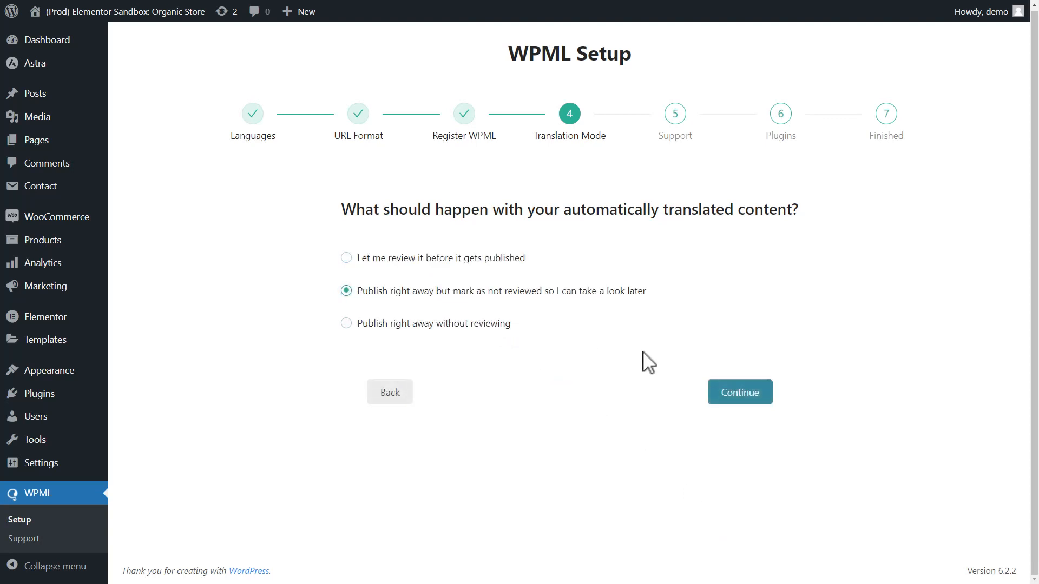
{"action": "left_click", "coordinate": [739, 391]}
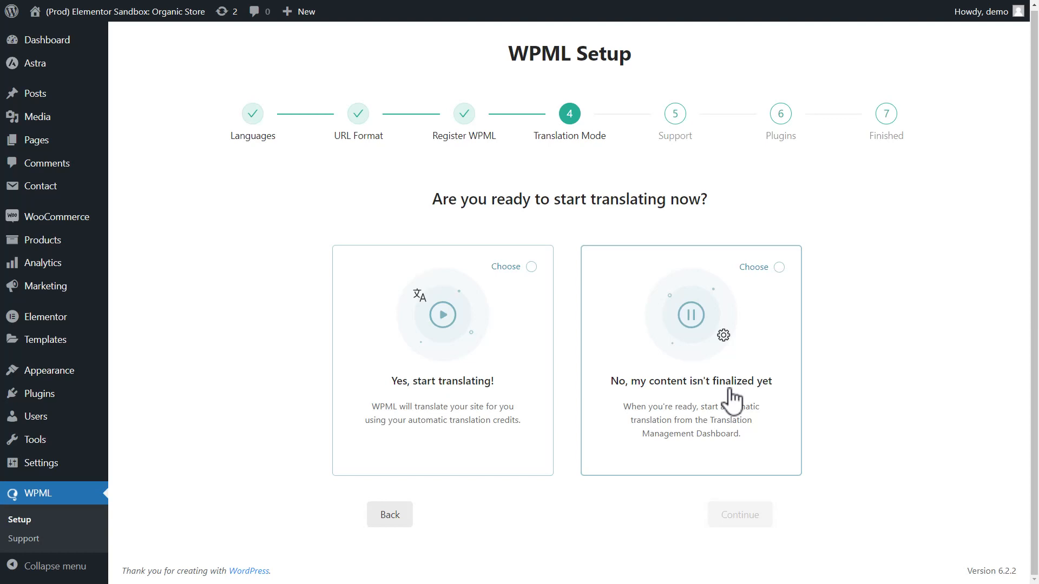
Choose 'Yes, start translating!' to begin translating the site now.
{"action": "left_click", "coordinate": [442, 313]}
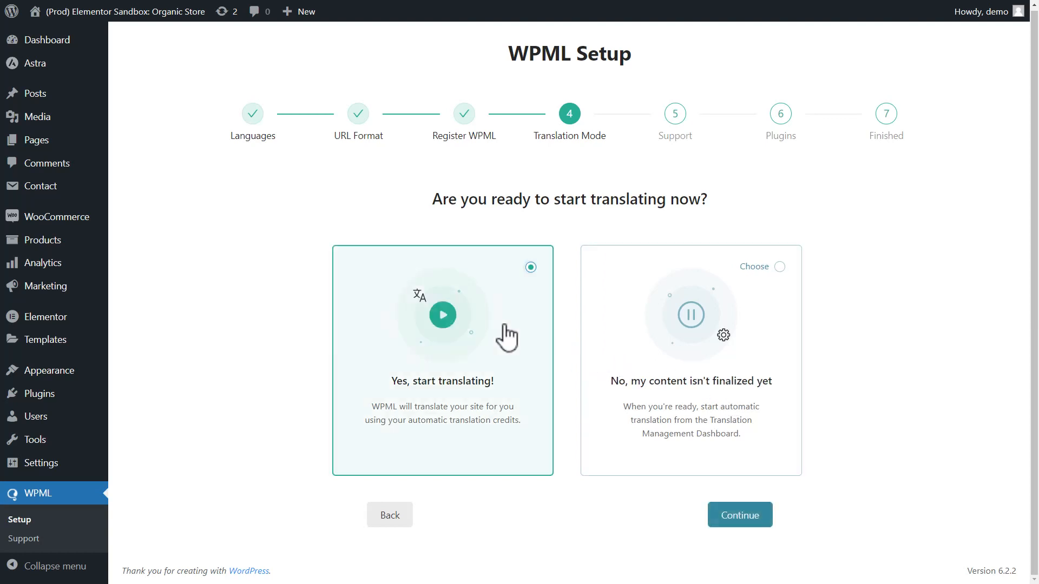
{"action": "left_click", "coordinate": [738, 514]}
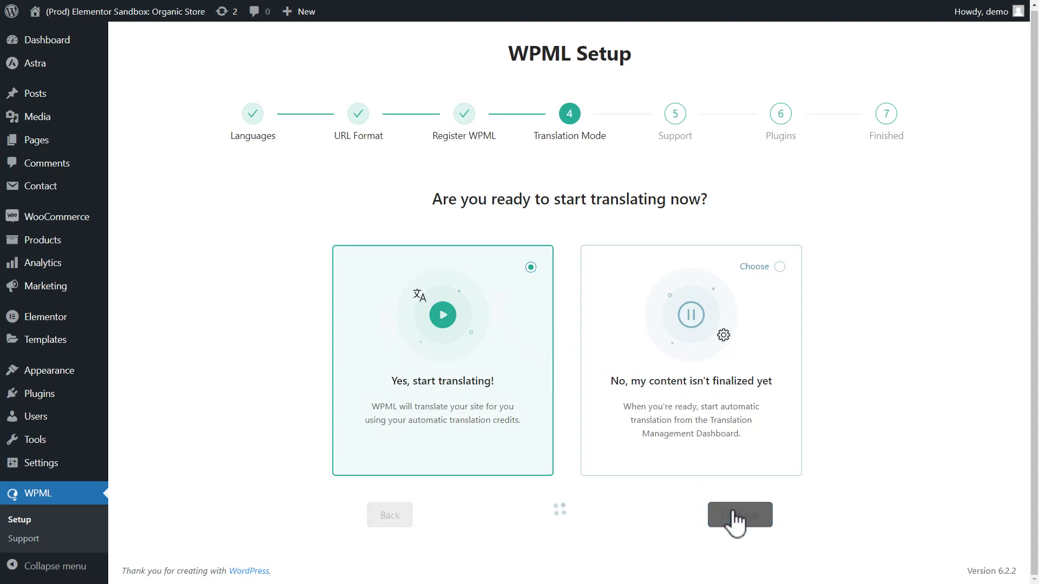
{"action": "left_click", "coordinate": [738, 516]}
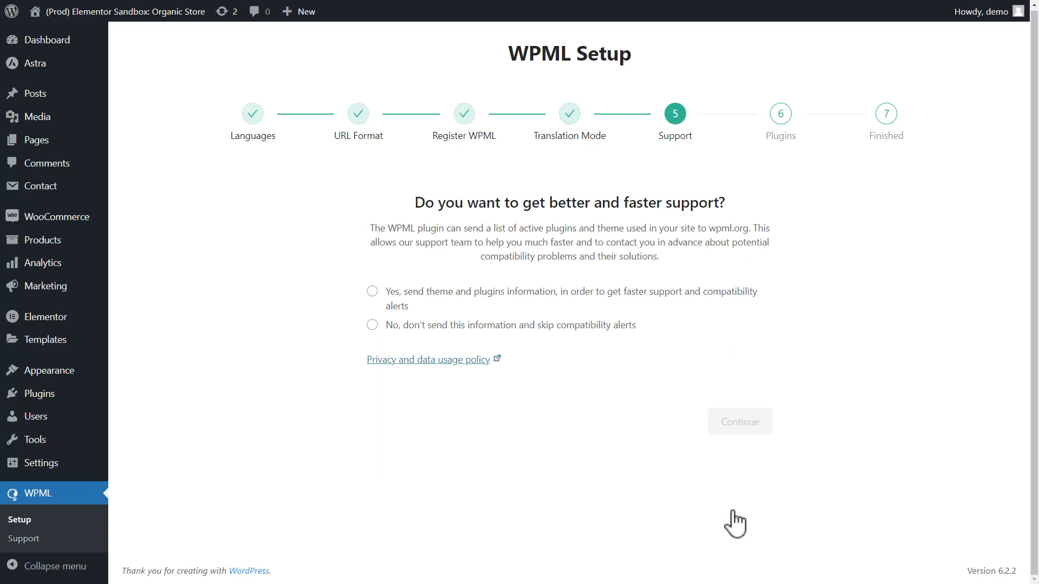
Opt in to sending theme and plugin information on the Support step.
{"action": "left_click", "coordinate": [372, 291]}
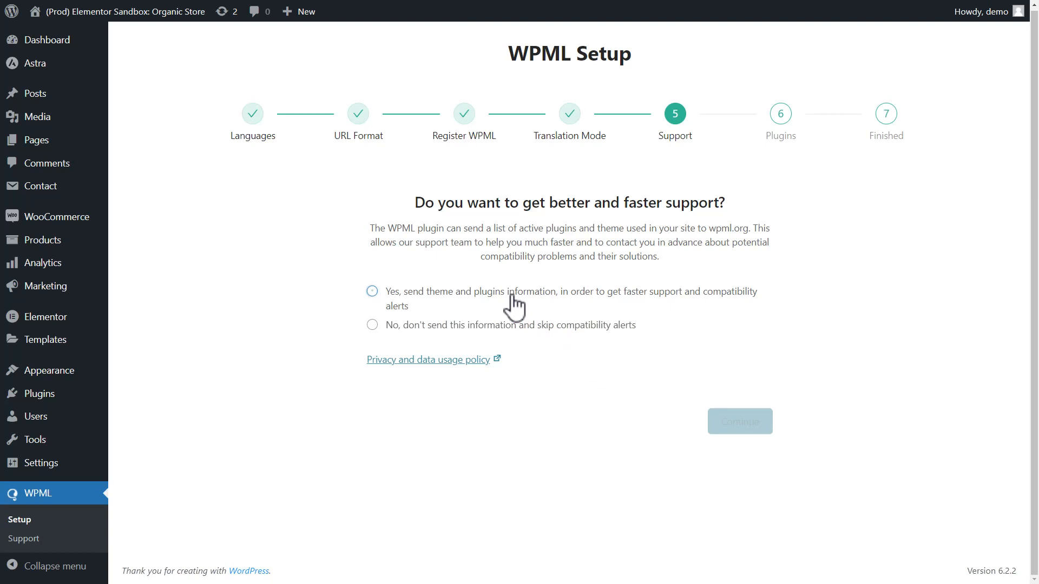
{"action": "left_click", "coordinate": [372, 292]}
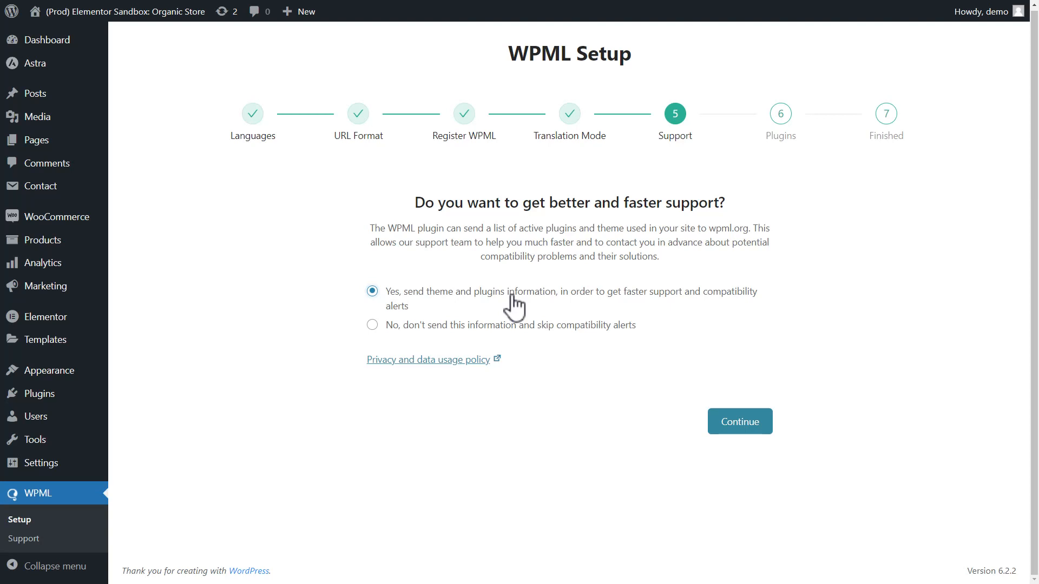
{"action": "mouse_move", "coordinate": [540, 324]}
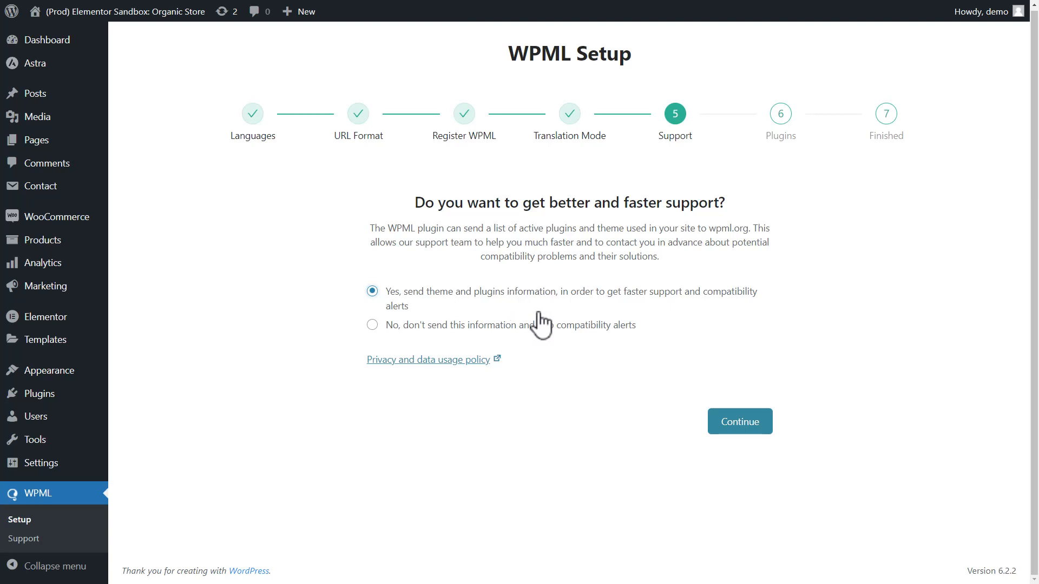
{"action": "left_click", "coordinate": [738, 422]}
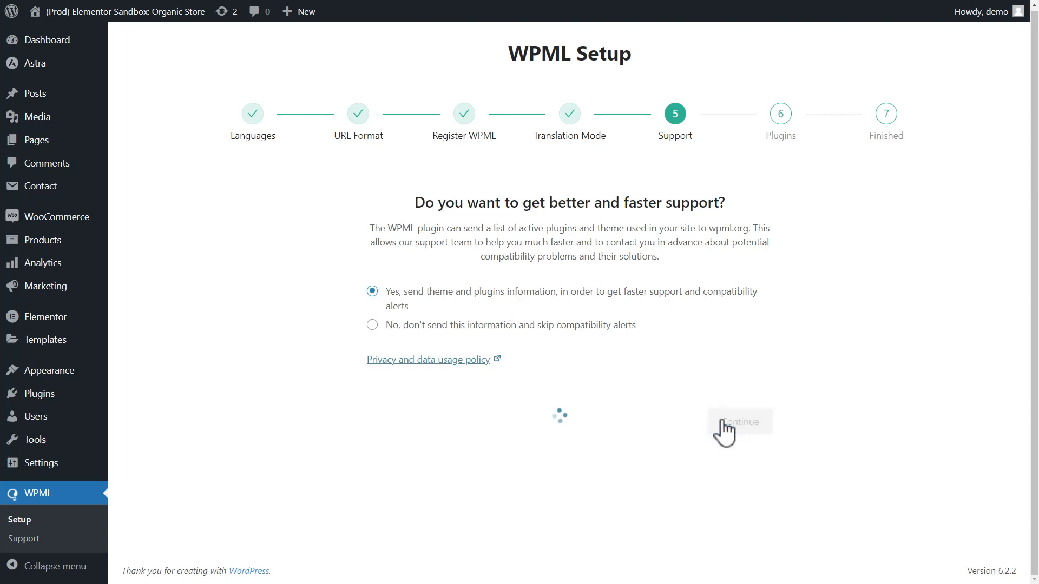
{"action": "left_click", "coordinate": [740, 421]}
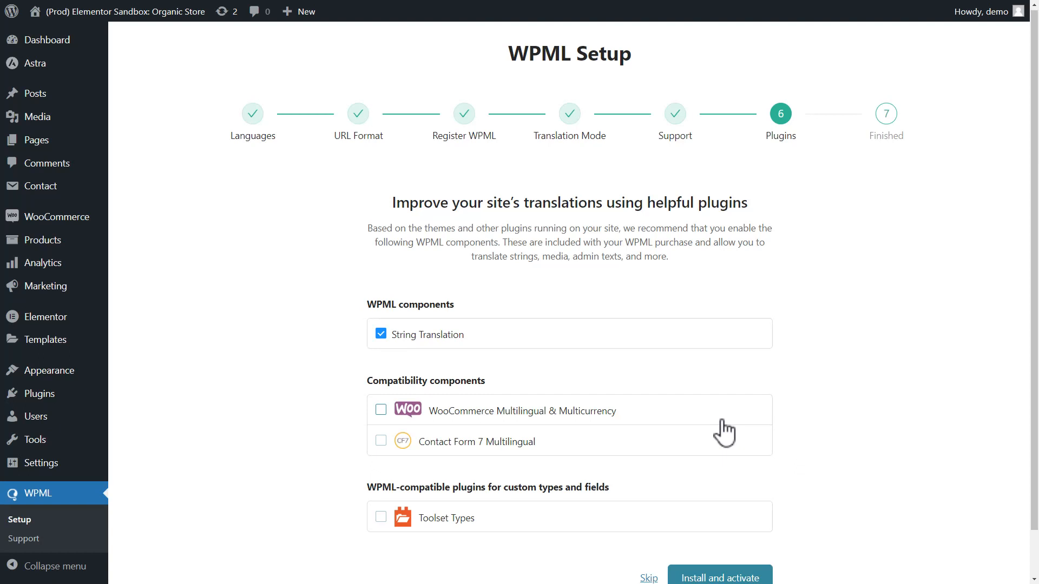
{"action": "mouse_move", "coordinate": [542, 417]}
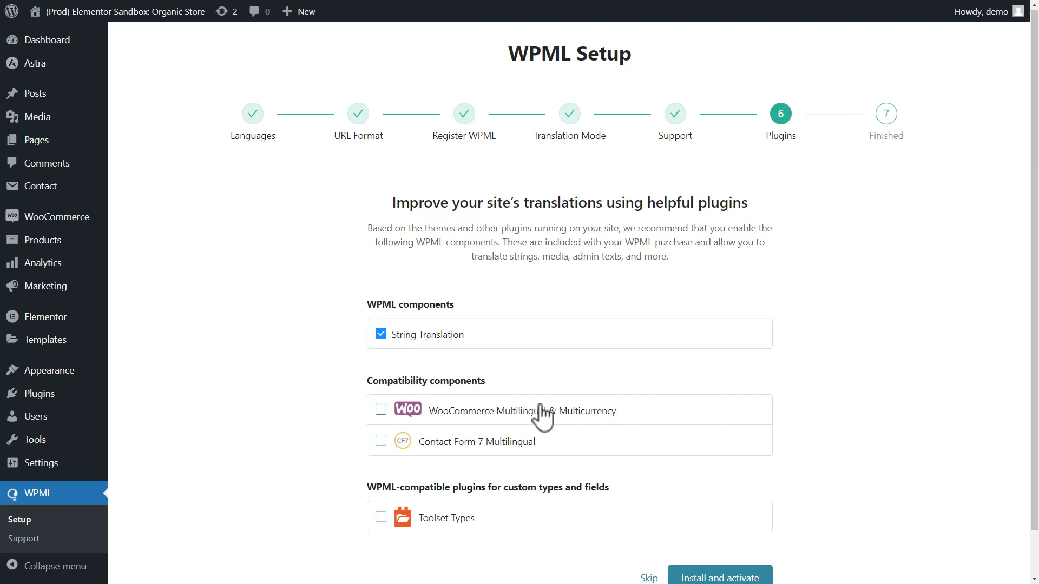
Install WooCommerce Multilingual & Multicurrency with String Translation, then finish the WPML setup.
{"action": "left_click", "coordinate": [381, 409]}
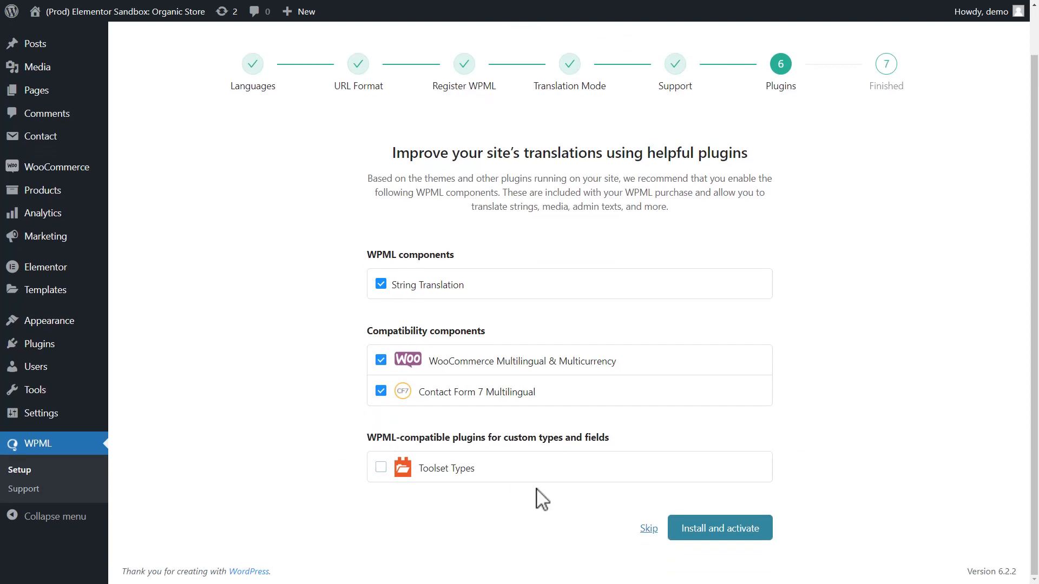
{"action": "left_click", "coordinate": [718, 528]}
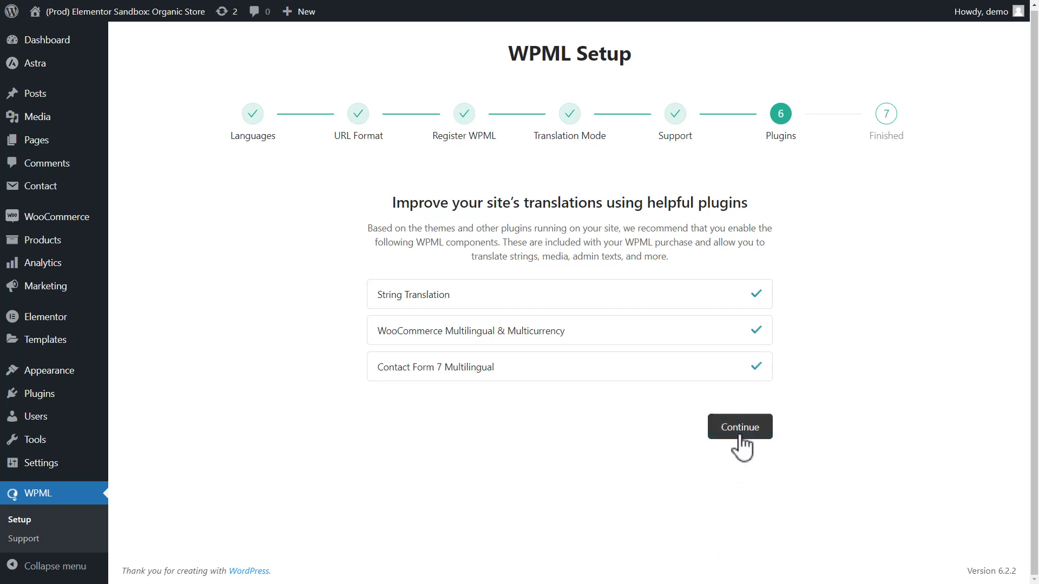
{"action": "left_click", "coordinate": [738, 426]}
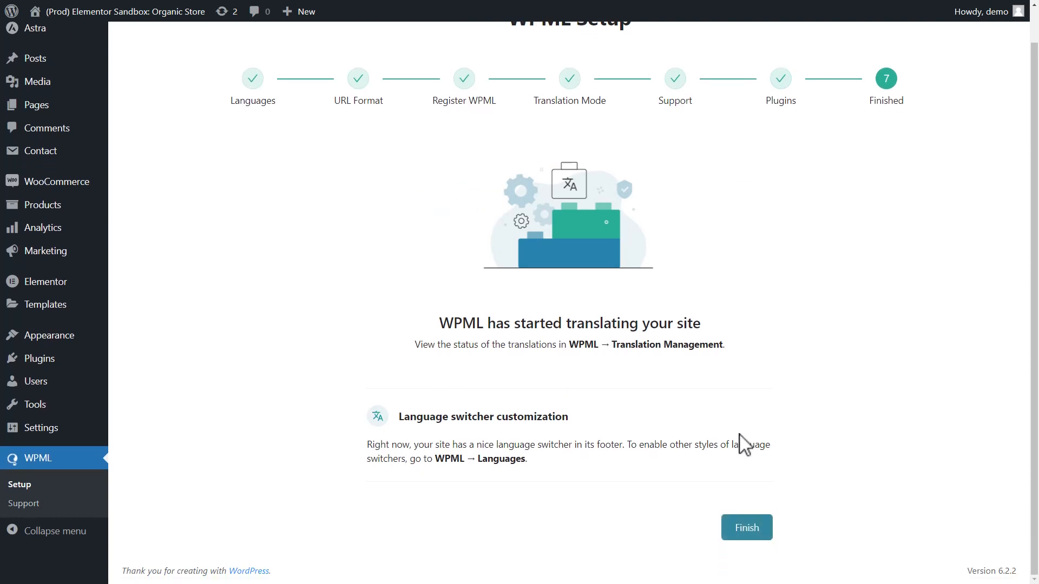
{"action": "left_click", "coordinate": [746, 527]}
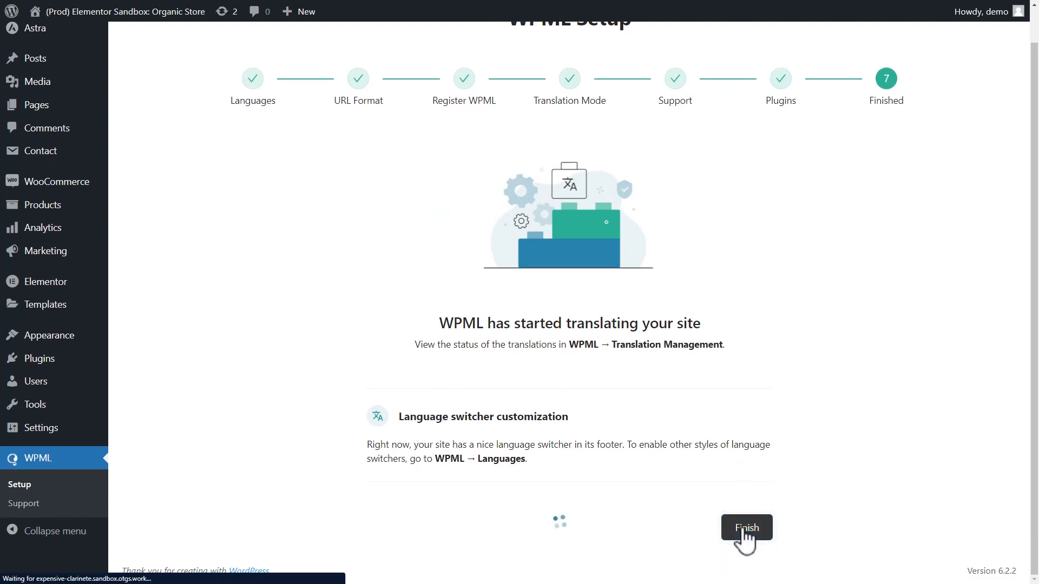
Start the WooCommerce Multilingual wizard, create Spanish store pages, and skip global attributes.
{"action": "left_click", "coordinate": [747, 528]}
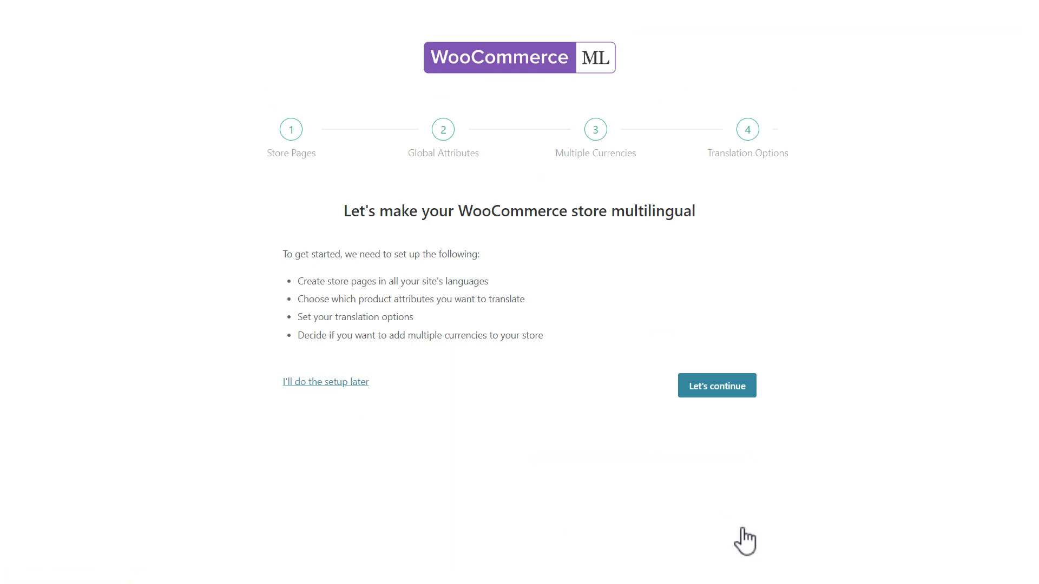
{"action": "mouse_move", "coordinate": [746, 527]}
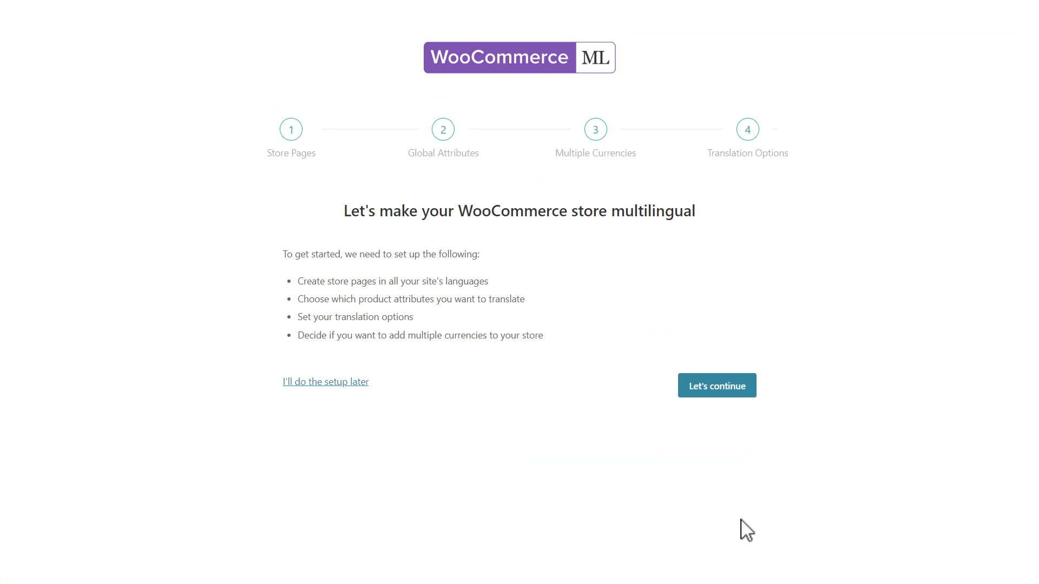
{"action": "left_click", "coordinate": [716, 386]}
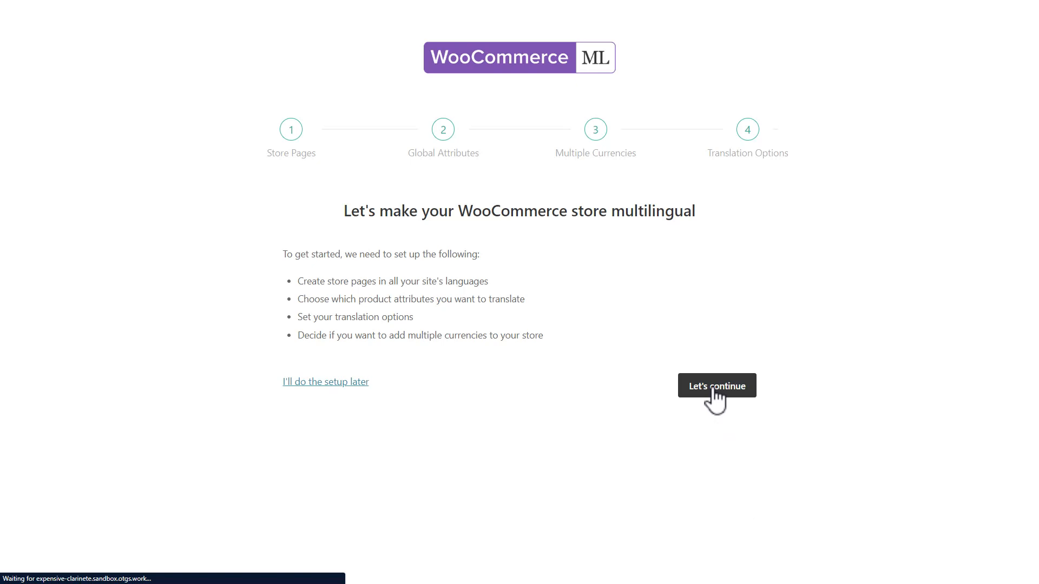
{"action": "left_click", "coordinate": [716, 386]}
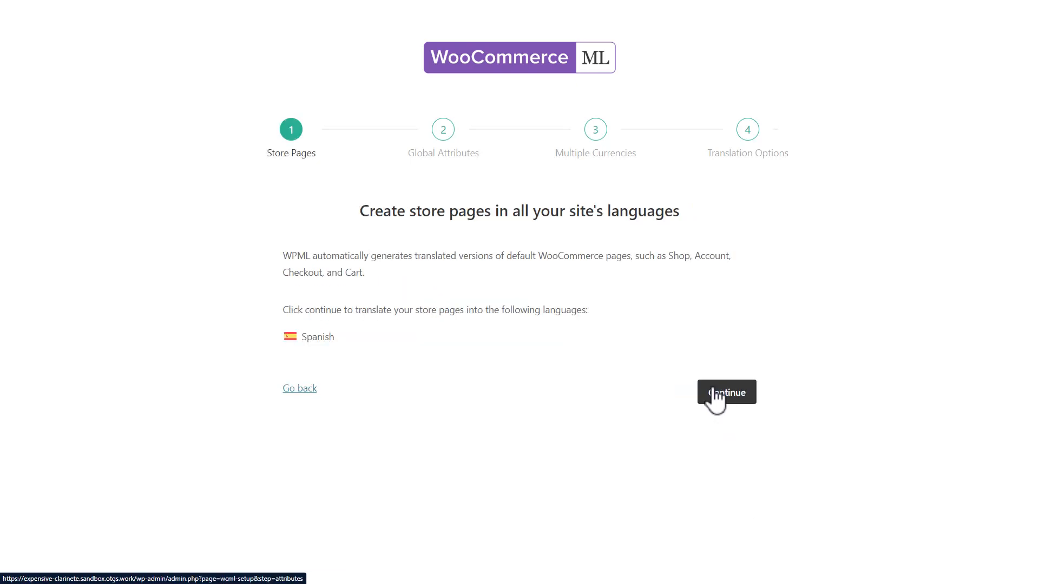
{"action": "left_click", "coordinate": [725, 392]}
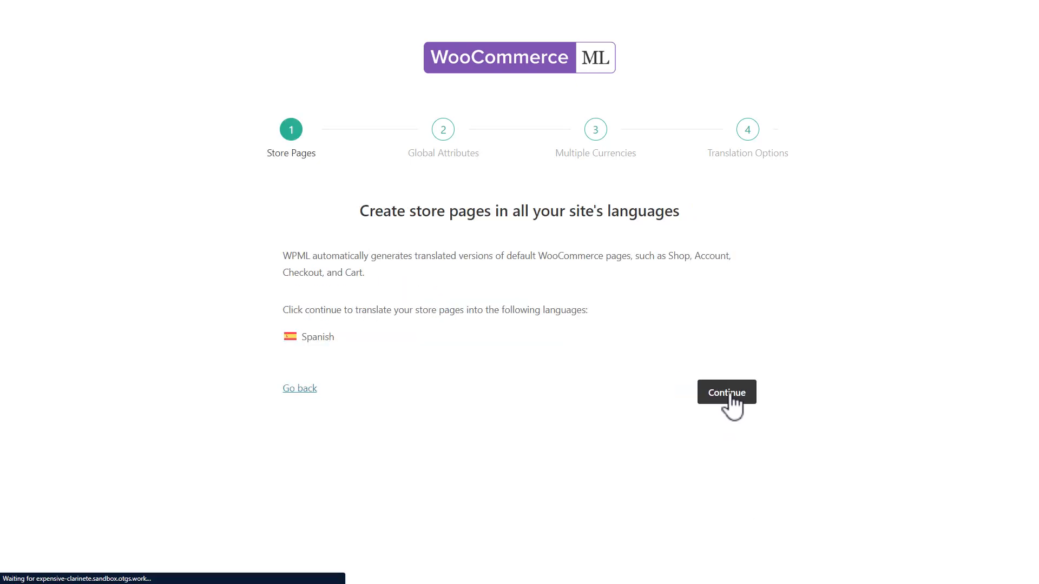
{"action": "left_click", "coordinate": [726, 392]}
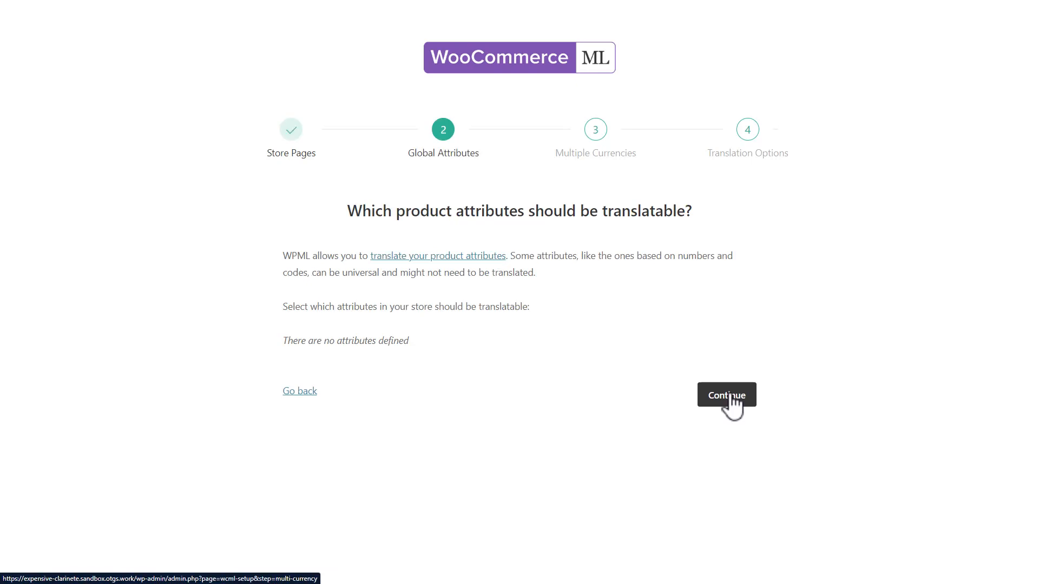
{"action": "left_click", "coordinate": [725, 395]}
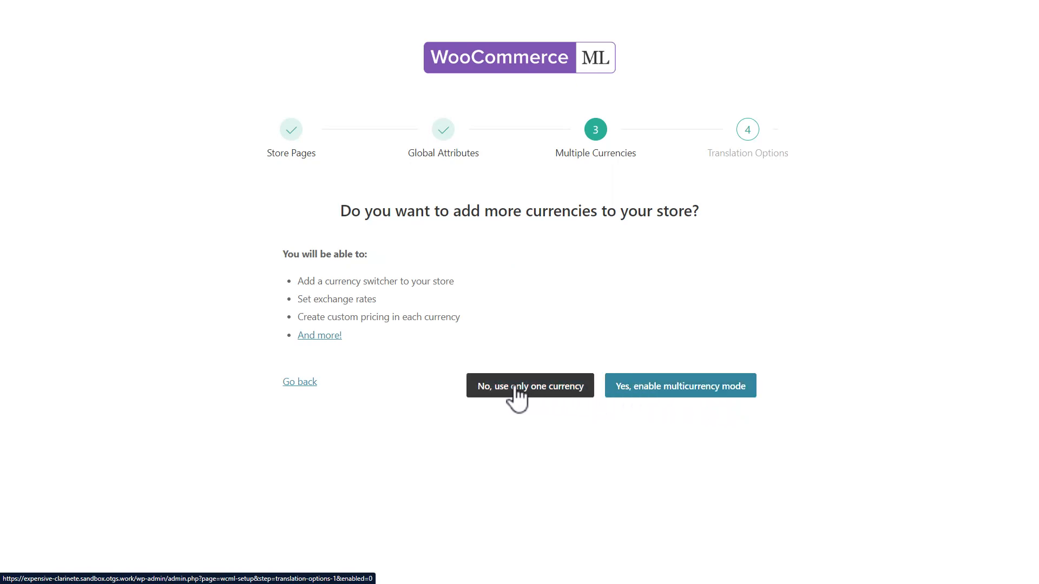
Choose 'No, use only one currency' and 'Translate all products automatically'.
{"action": "left_click", "coordinate": [529, 386]}
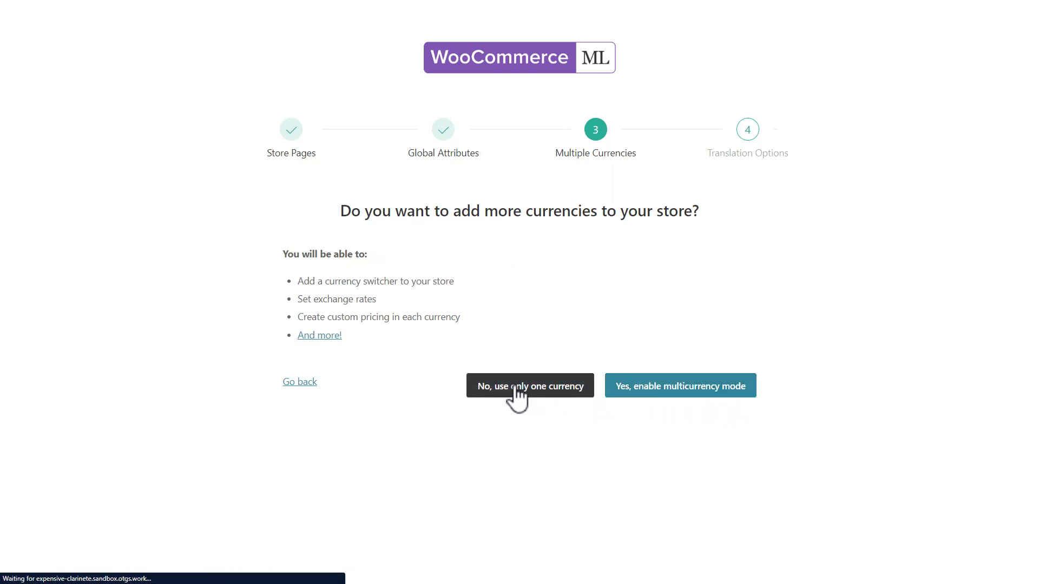
{"action": "left_click", "coordinate": [529, 386]}
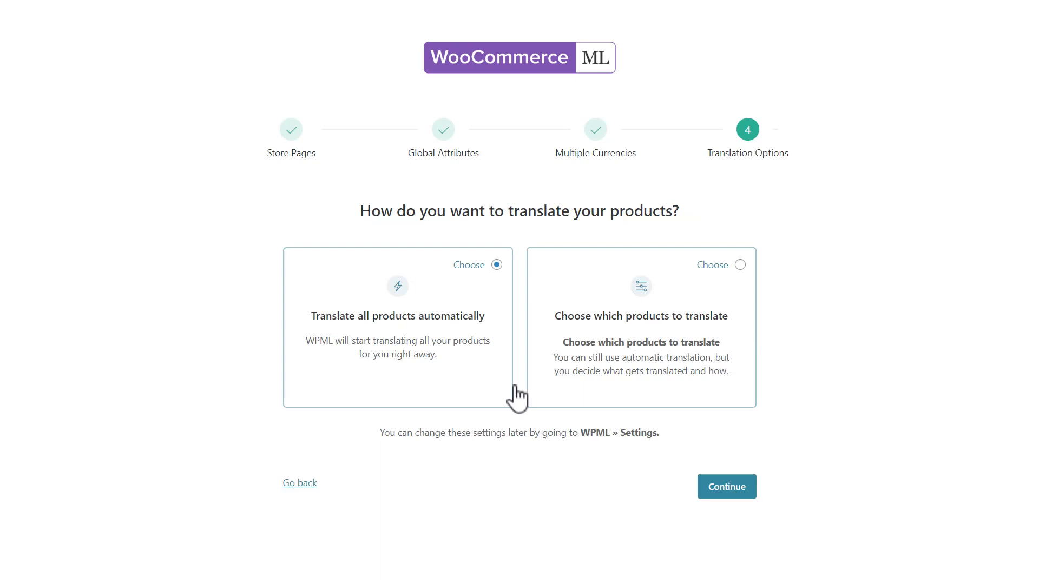
{"action": "mouse_move", "coordinate": [469, 349]}
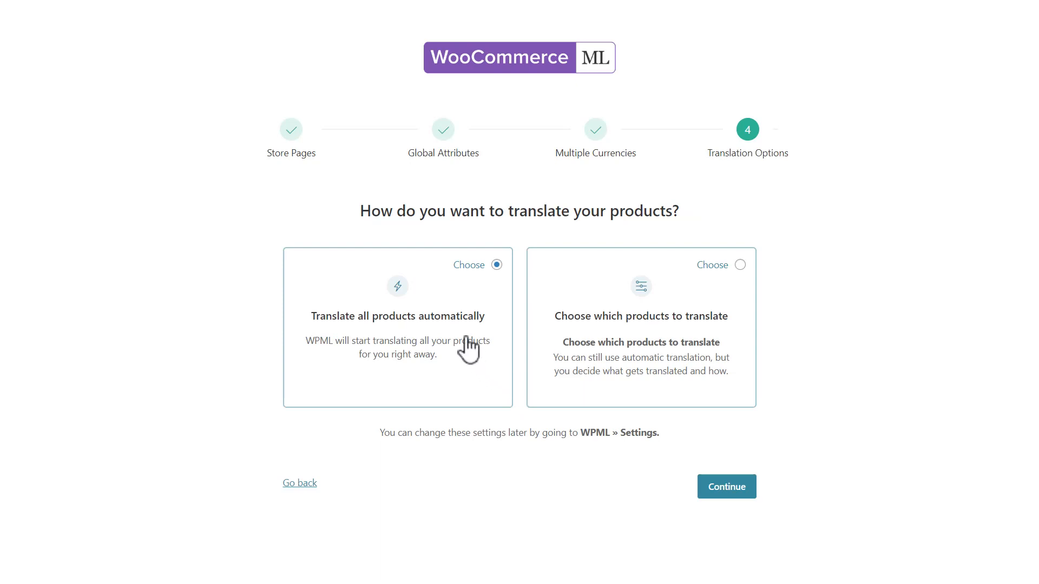
{"action": "left_click", "coordinate": [726, 487]}
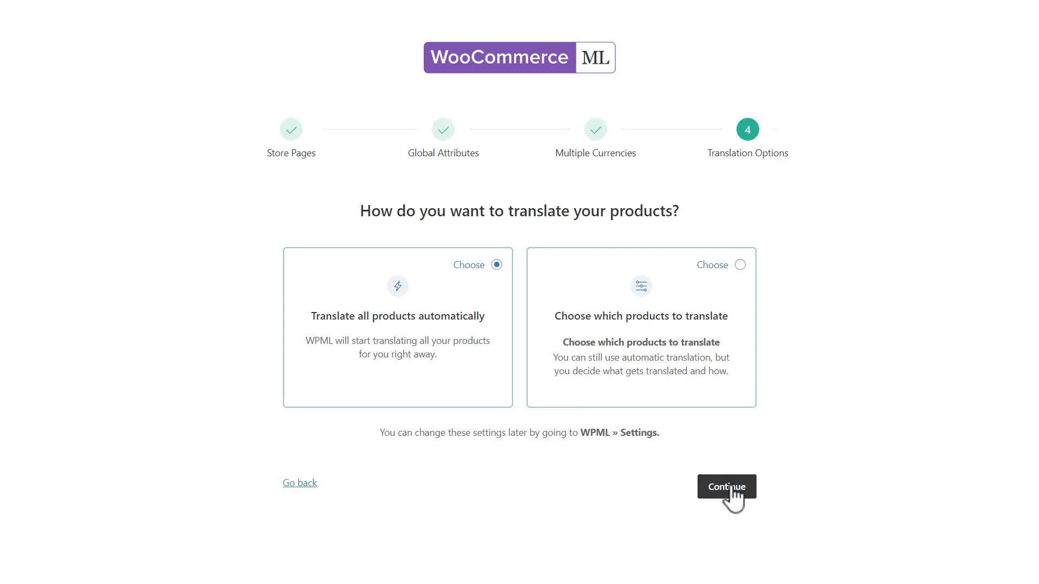
{"action": "left_click", "coordinate": [725, 487]}
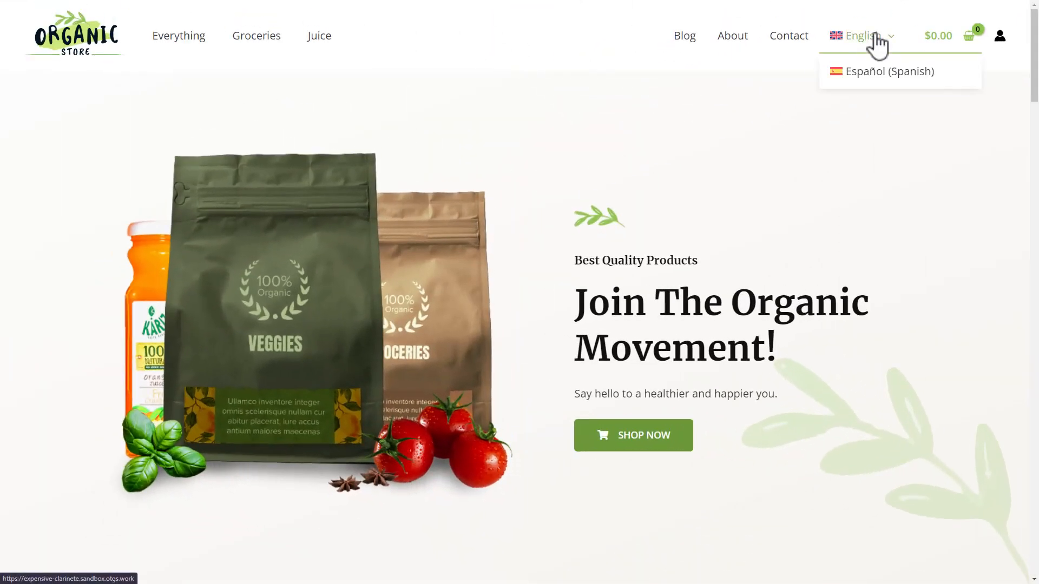
Switch the storefront to Español, browse the homepage, and open a best-selling product.
{"action": "left_click", "coordinate": [889, 71]}
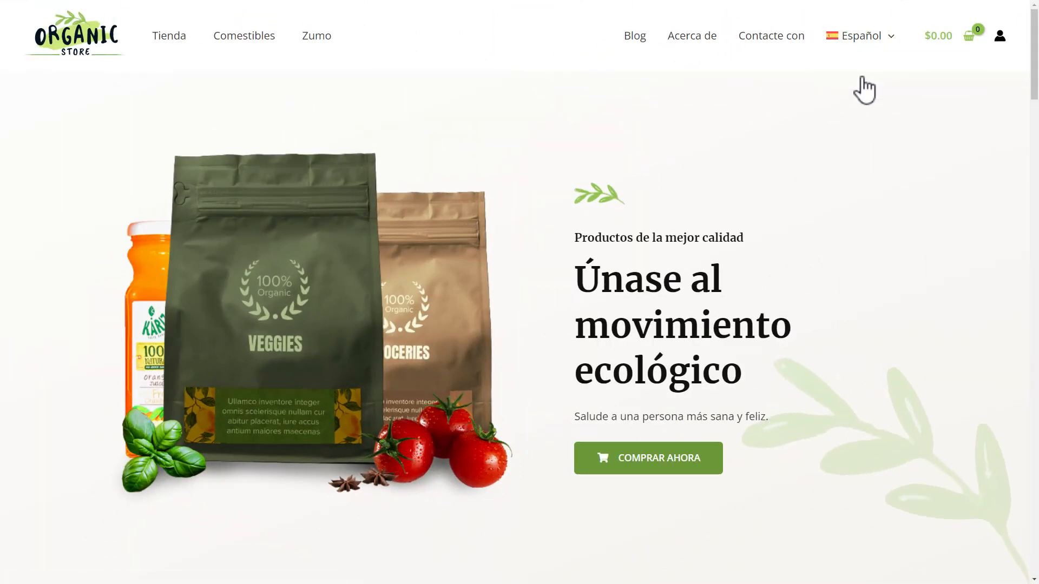
{"action": "scroll", "scroll_direction": "down", "scroll_amount": 3}
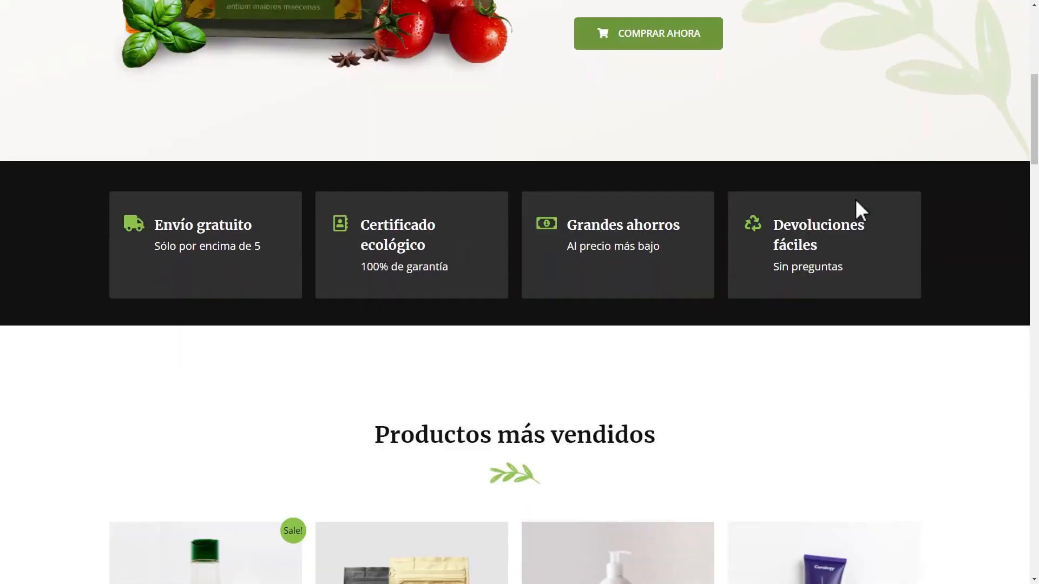
{"action": "scroll", "scroll_direction": "down", "scroll_amount": 3}
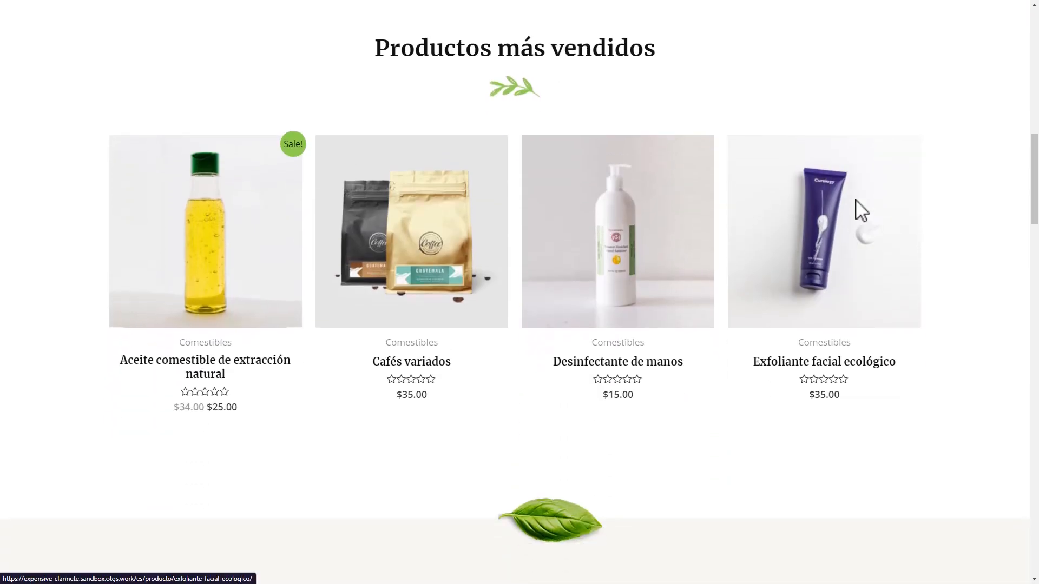
{"action": "left_click", "coordinate": [410, 231]}
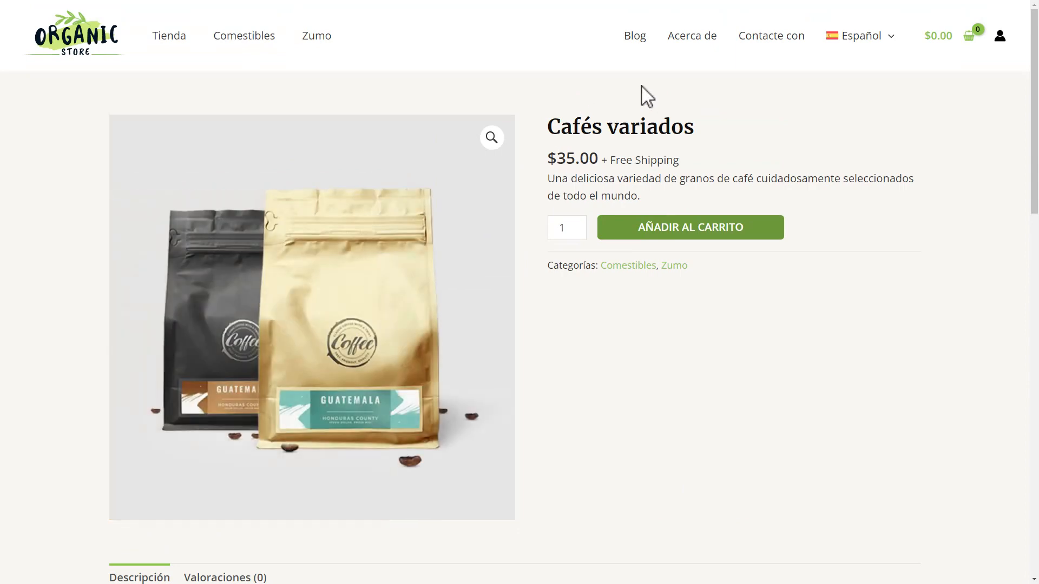
View the Spanish 'Acerca de' page, then read through a translated blog article.
{"action": "left_click", "coordinate": [691, 36]}
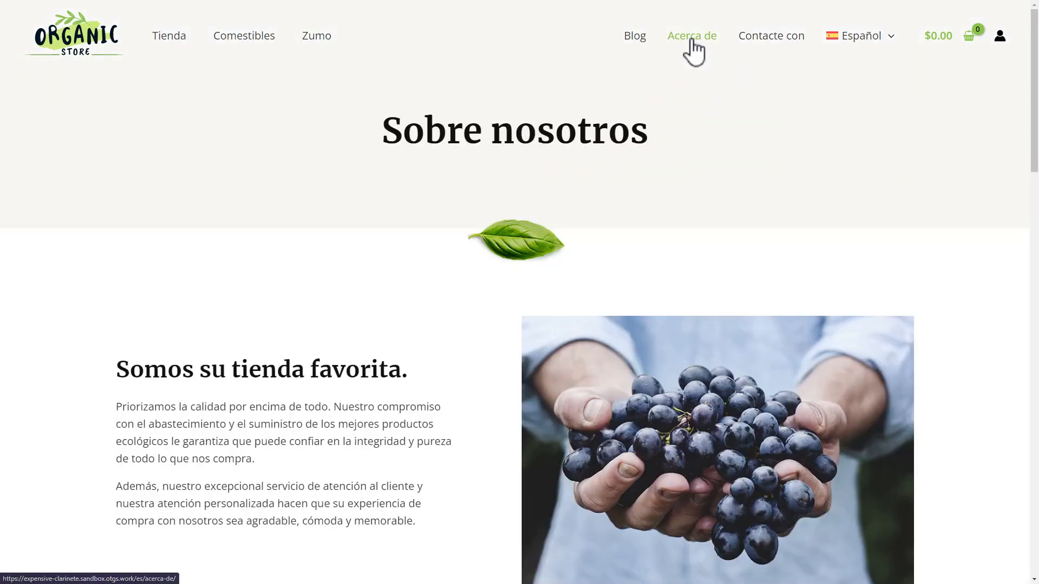
{"action": "mouse_move", "coordinate": [634, 36]}
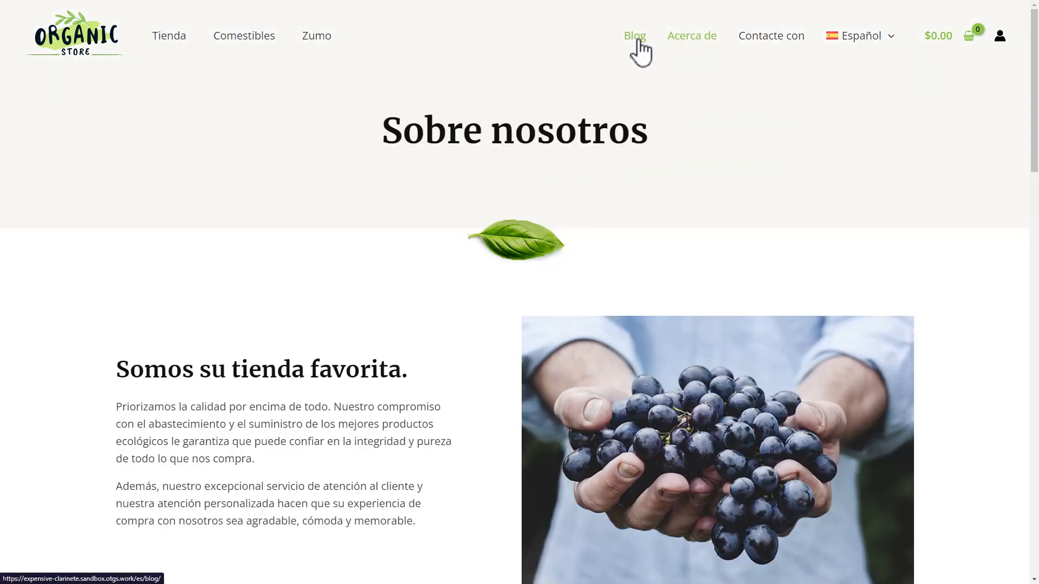
{"action": "left_click", "coordinate": [633, 36]}
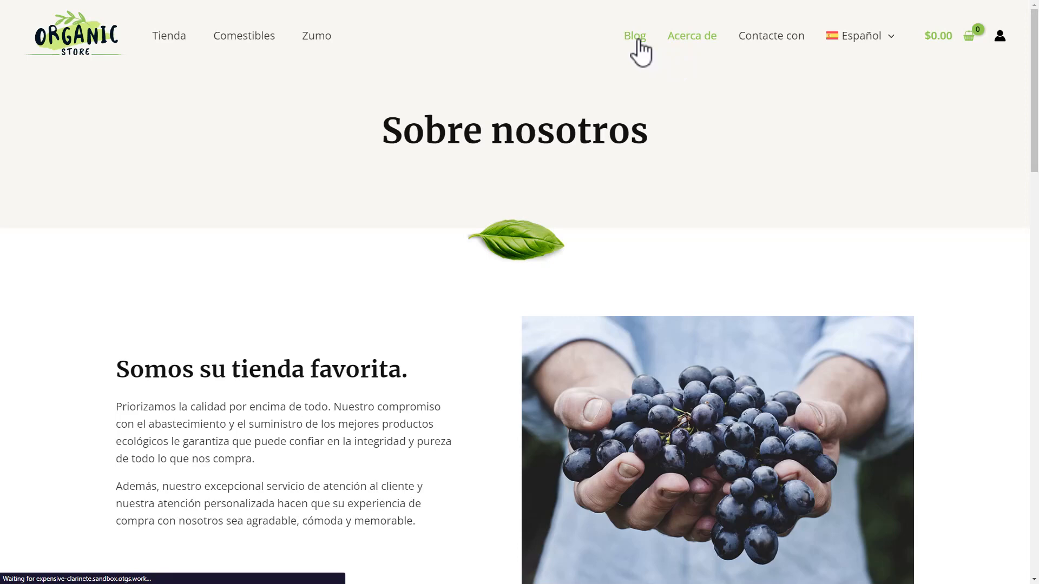
{"action": "left_click", "coordinate": [633, 36]}
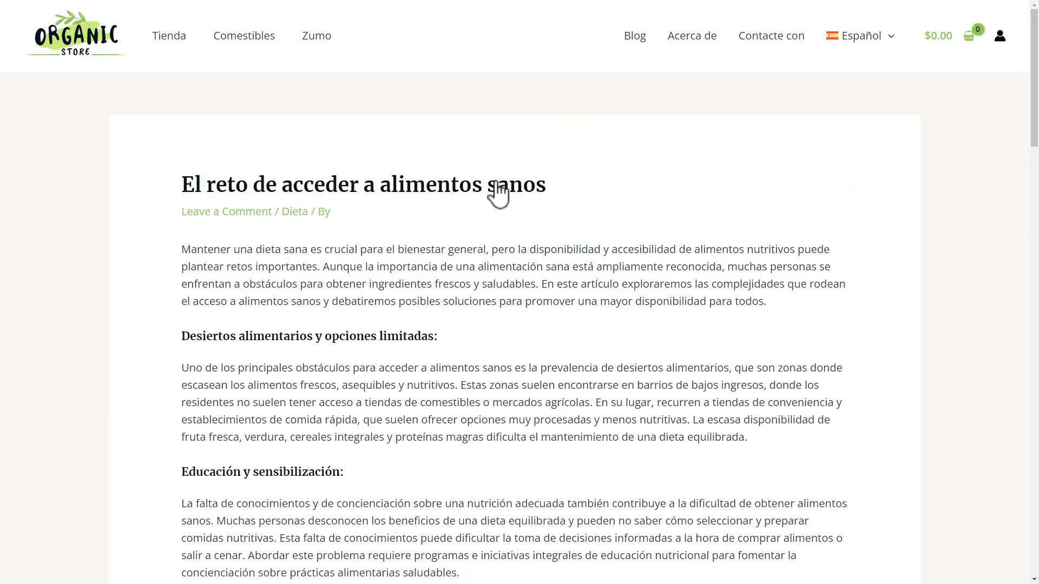
{"action": "scroll", "scroll_direction": "down", "scroll_amount": 3}
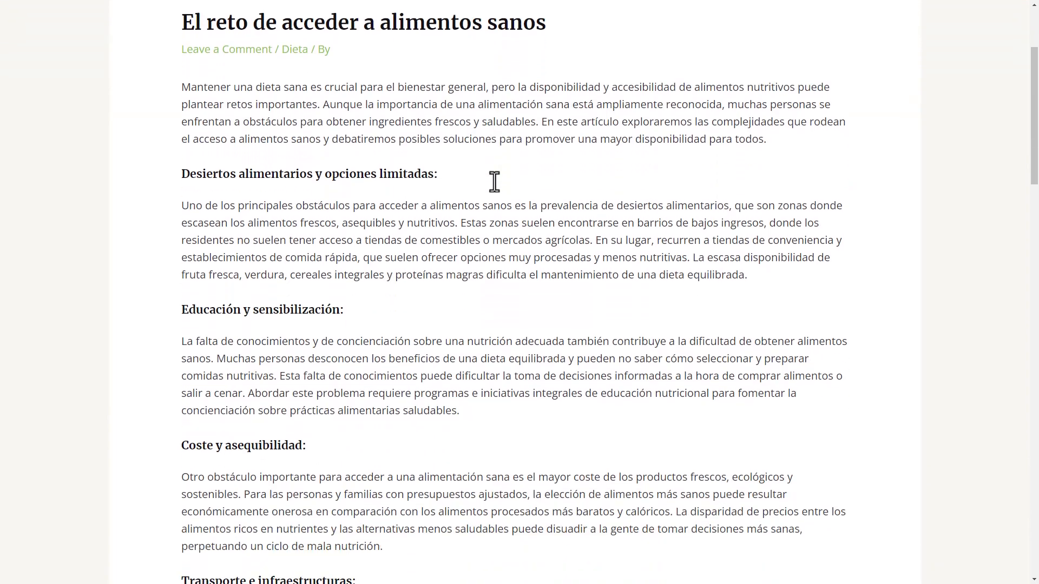
{"action": "scroll", "scroll_direction": "down", "scroll_amount": 3}
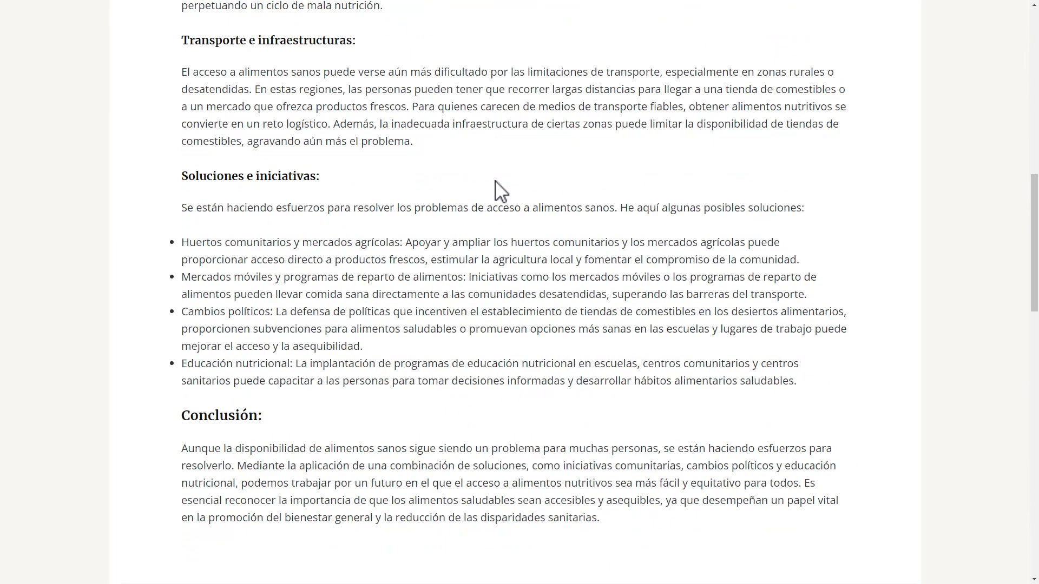
{"action": "scroll", "scroll_direction": "down", "scroll_amount": 3}
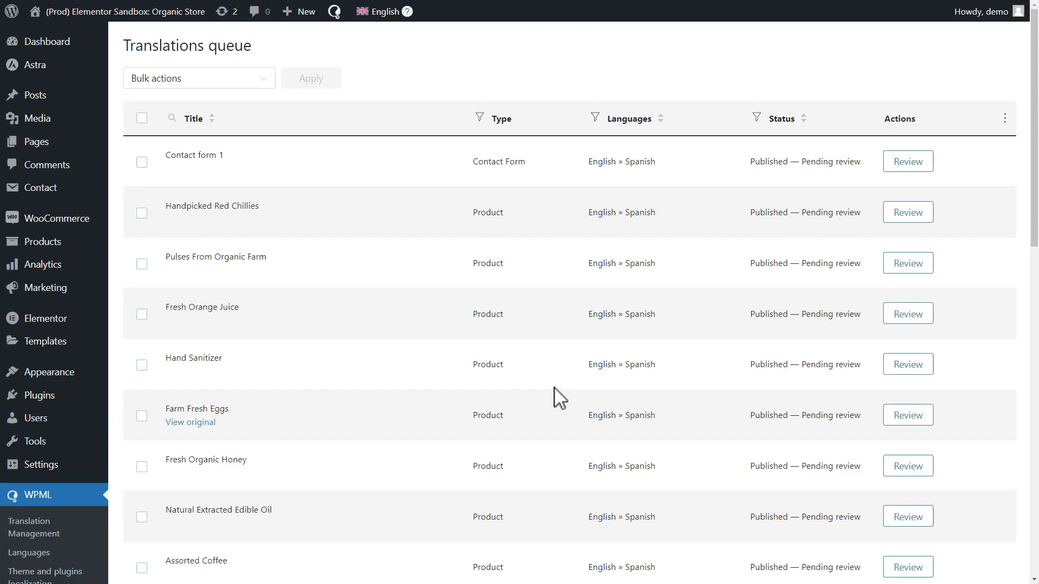
Preview the Spanish Handpicked Red Chillies page and click 'Aceptar esta traducción'.
{"action": "left_click", "coordinate": [913, 212]}
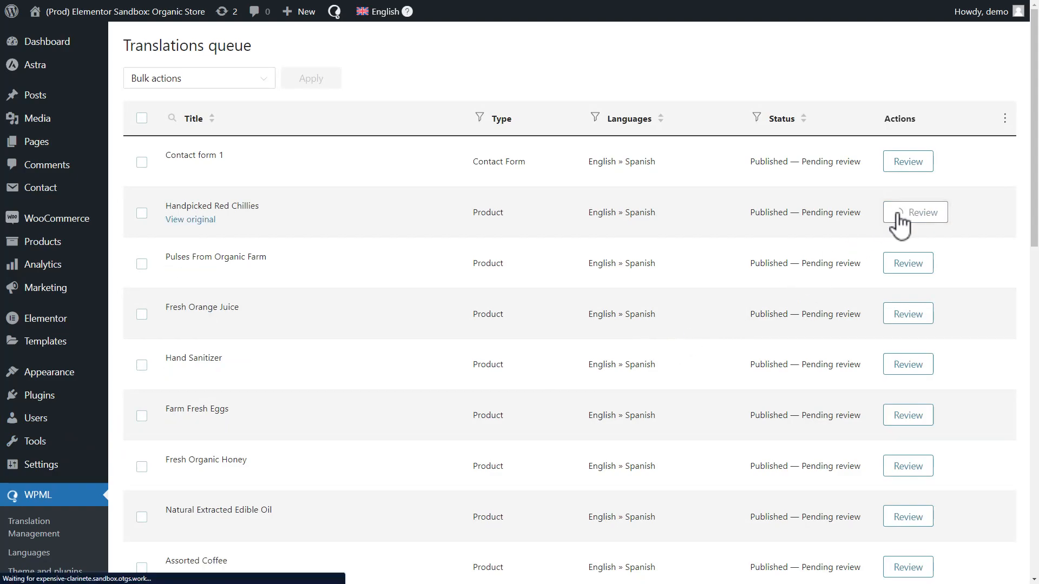
{"action": "left_click", "coordinate": [913, 212]}
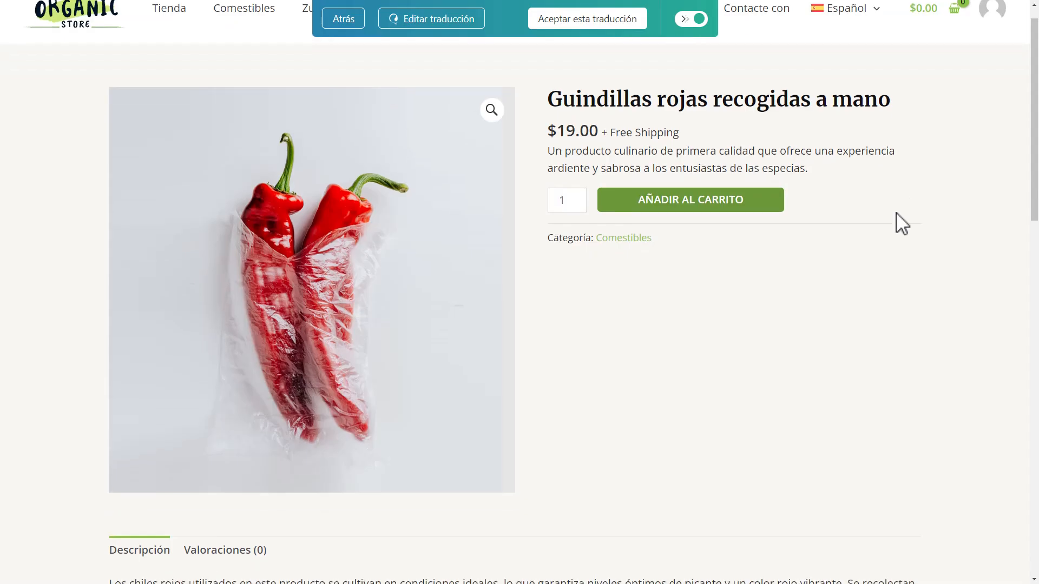
{"action": "scroll", "scroll_direction": "down", "scroll_amount": 3}
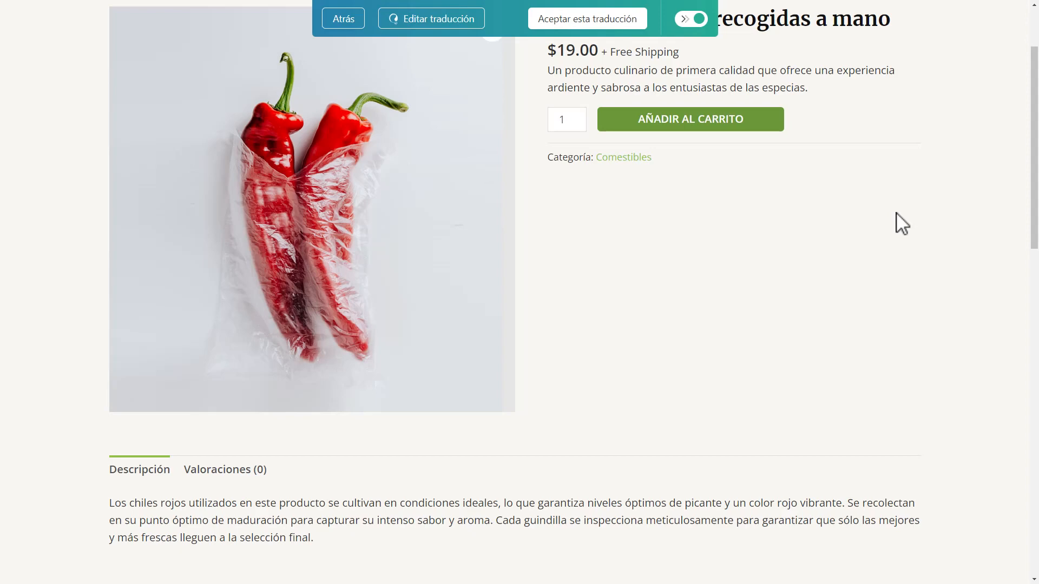
{"action": "mouse_move", "coordinate": [430, 18]}
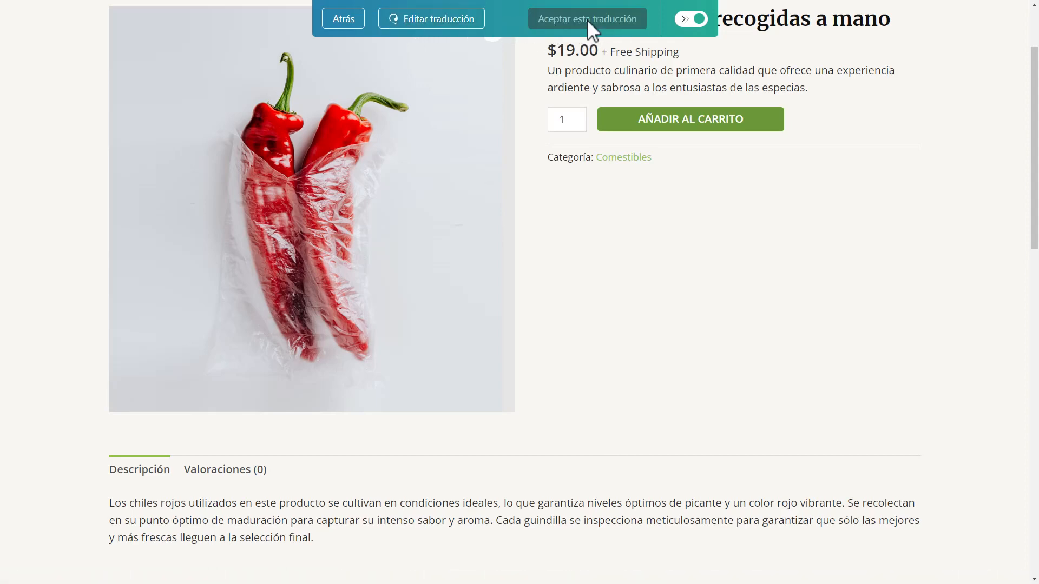
{"action": "left_click", "coordinate": [586, 18]}
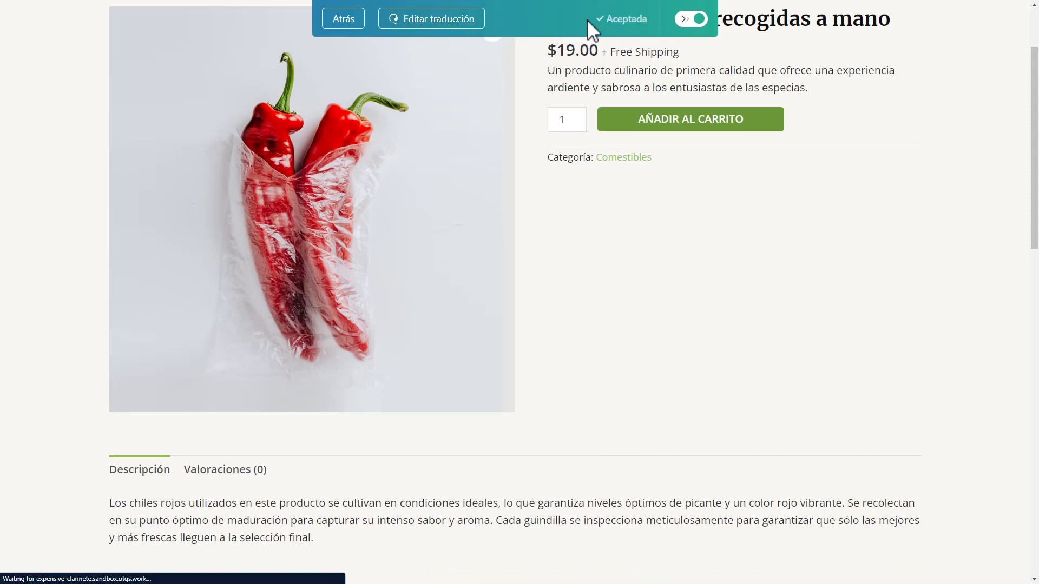